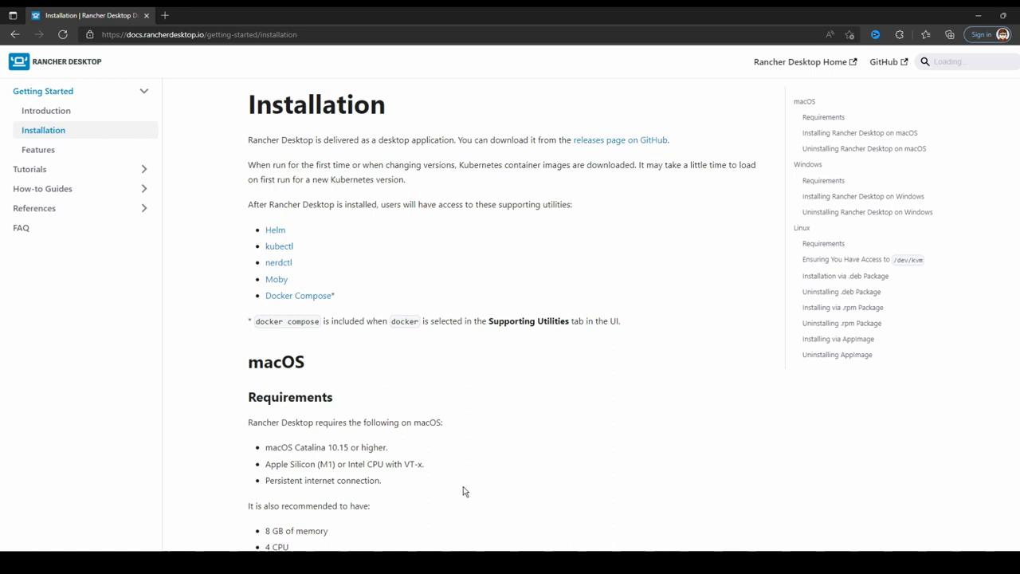
Step: Scroll the Rancher Desktop docs down to the 'Installing Rancher Desktop on Windows' section
{"action": "scroll", "scroll_direction": "down", "scroll_amount": 3}
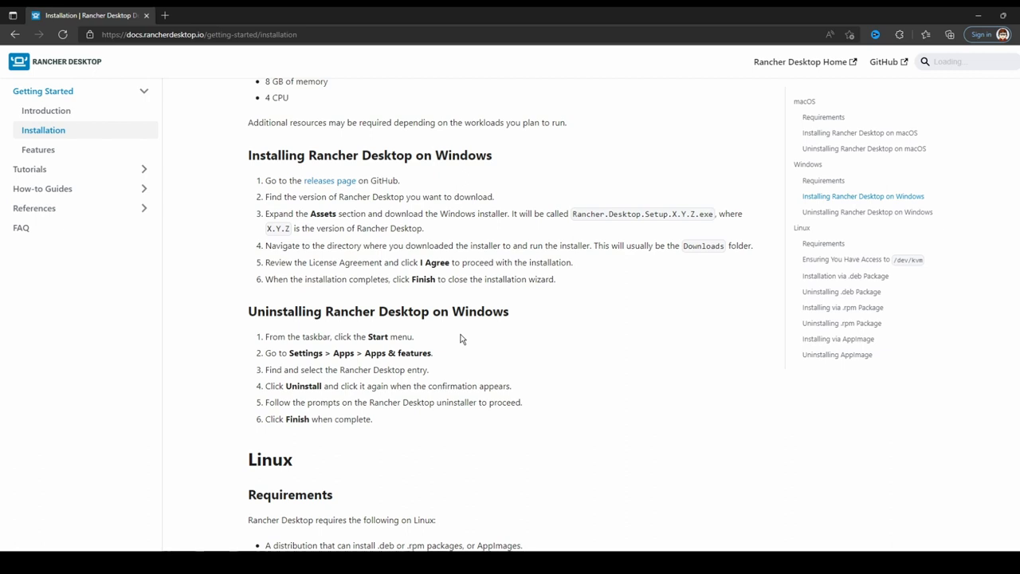
{"action": "left_click", "coordinate": [46, 110]}
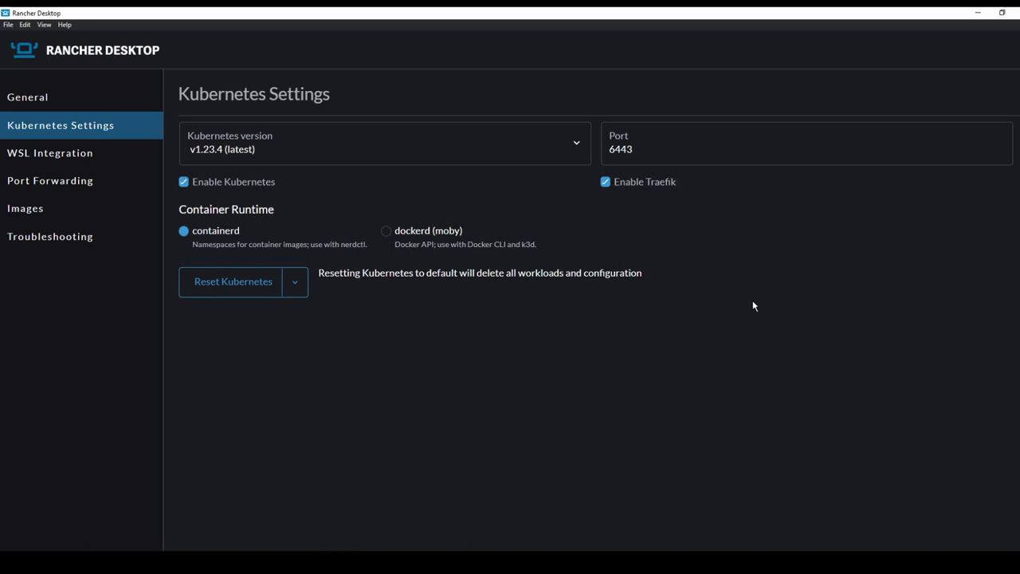
Step: Show Rancher Desktop's Kubernetes Settings with v1.23.4, Traefik and containerd enabled
{"action": "left_click", "coordinate": [25, 208]}
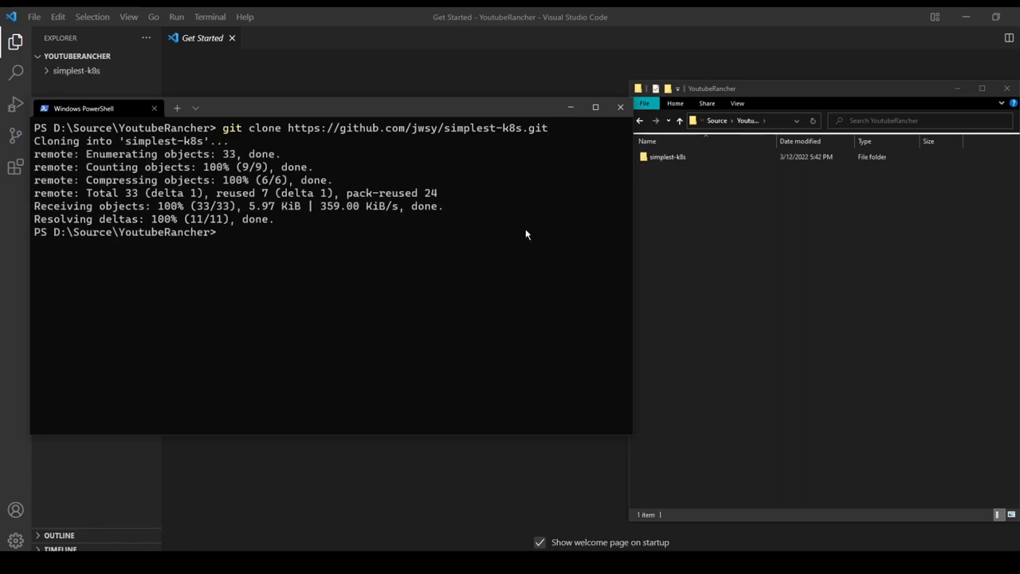
{"action": "mouse_move", "coordinate": [381, 250]}
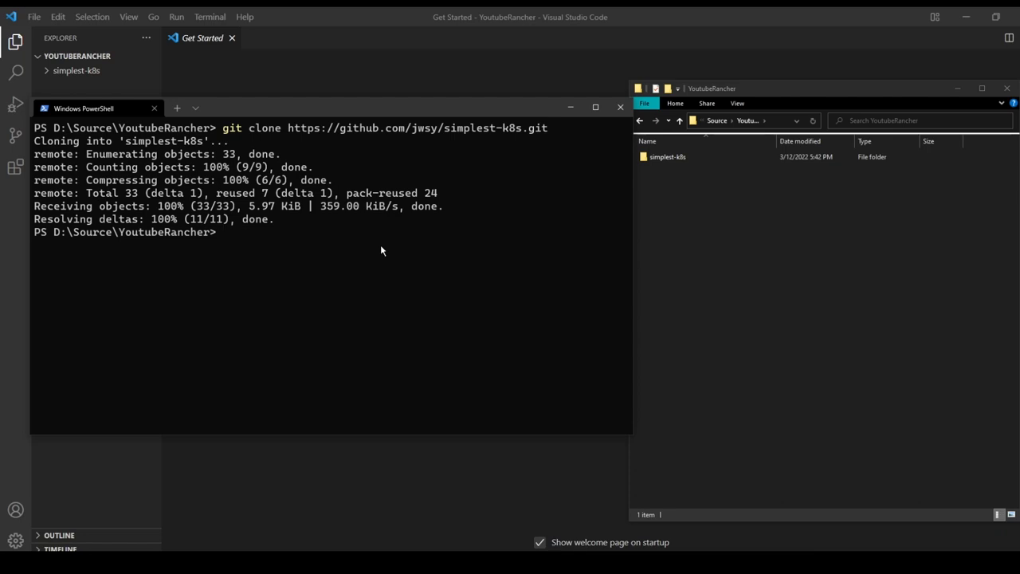
Step: Enter 'kubectl apply -f simplest-k8s' and open the cloned simplest-k8s folder in File Explorer
{"action": "type", "text": "kubectl apply -f simplest-k8s"}
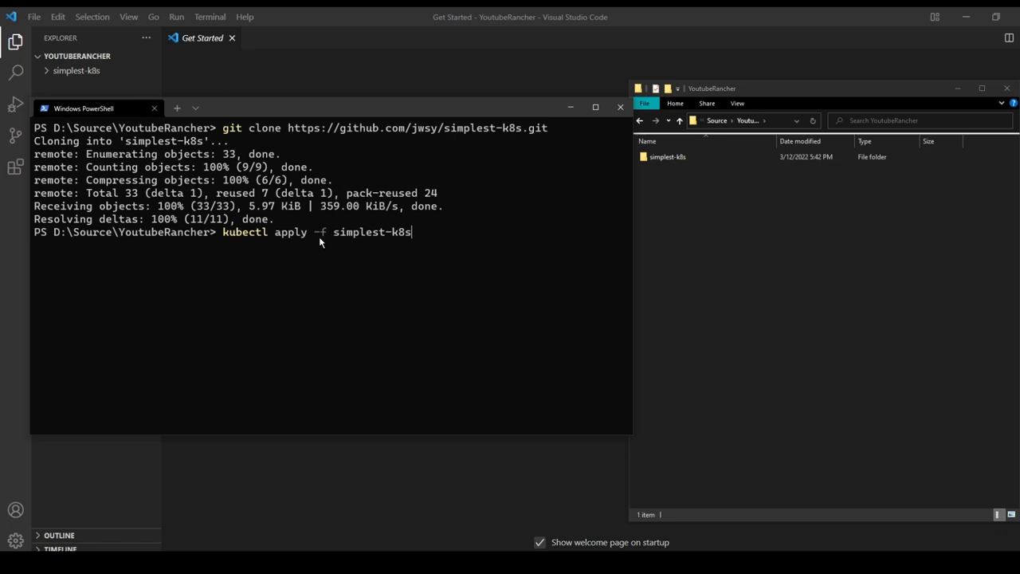
{"action": "mouse_move", "coordinate": [405, 240]}
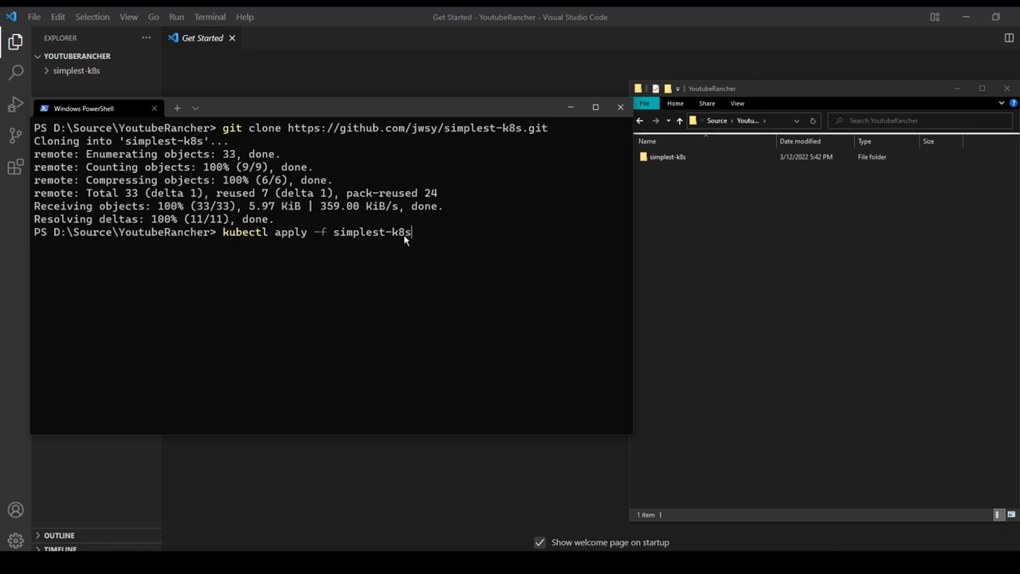
{"action": "double_click", "coordinate": [668, 156]}
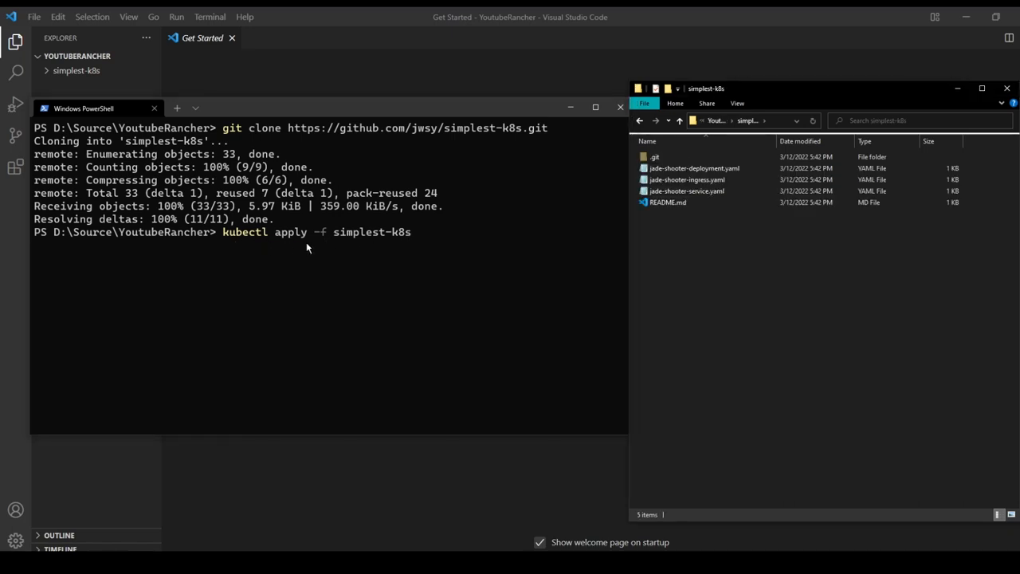
{"action": "mouse_move", "coordinate": [313, 245]}
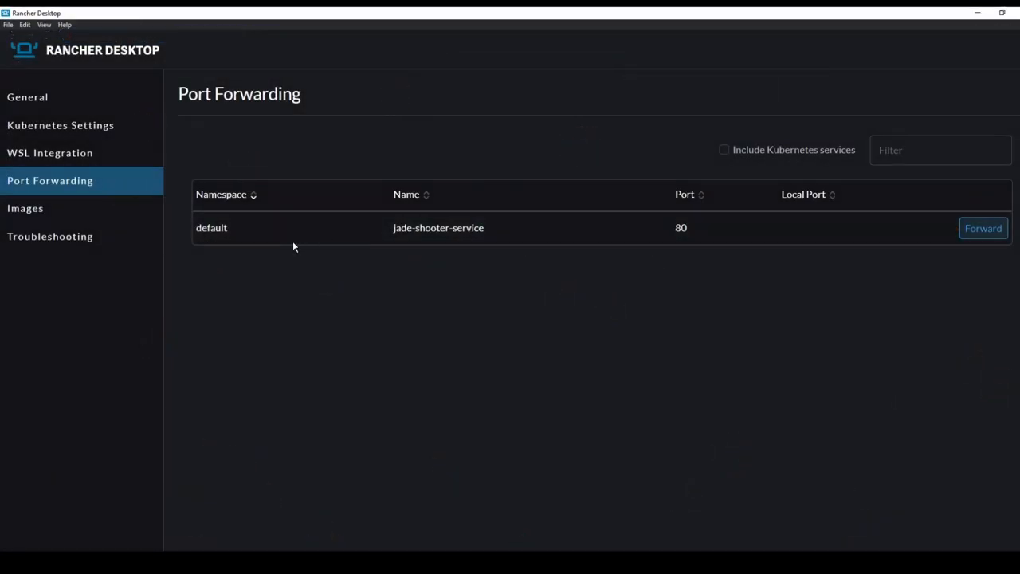
Step: Check Rancher Desktop's Port Forwarding list for jade-shooter-service on port 80
{"action": "left_click", "coordinate": [25, 208]}
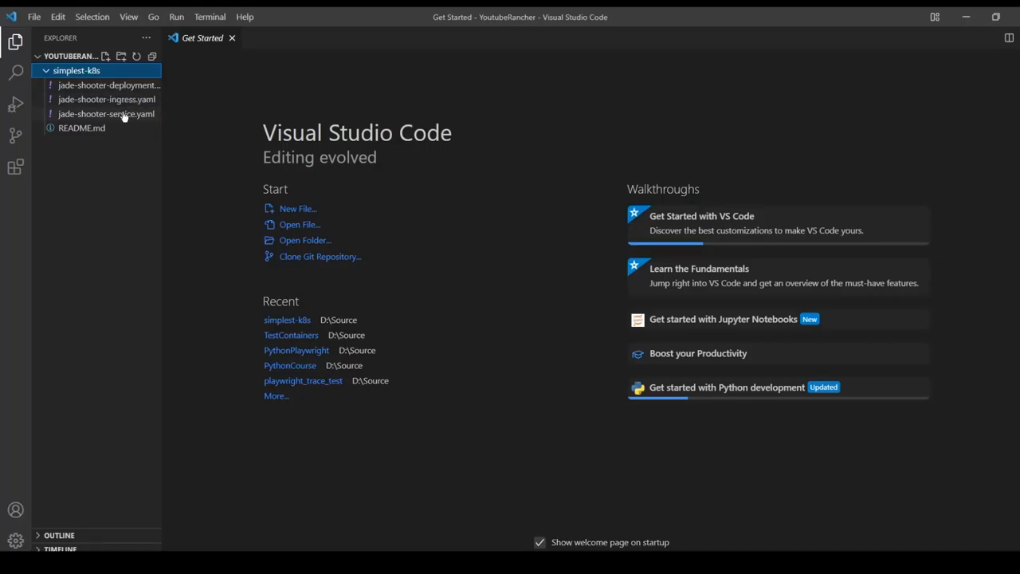
Step: Open jade-shooter-ingress.yaml, jade-shooter-service.yaml and jade-shooter-deployment.yaml for review
{"action": "double_click", "coordinate": [106, 99]}
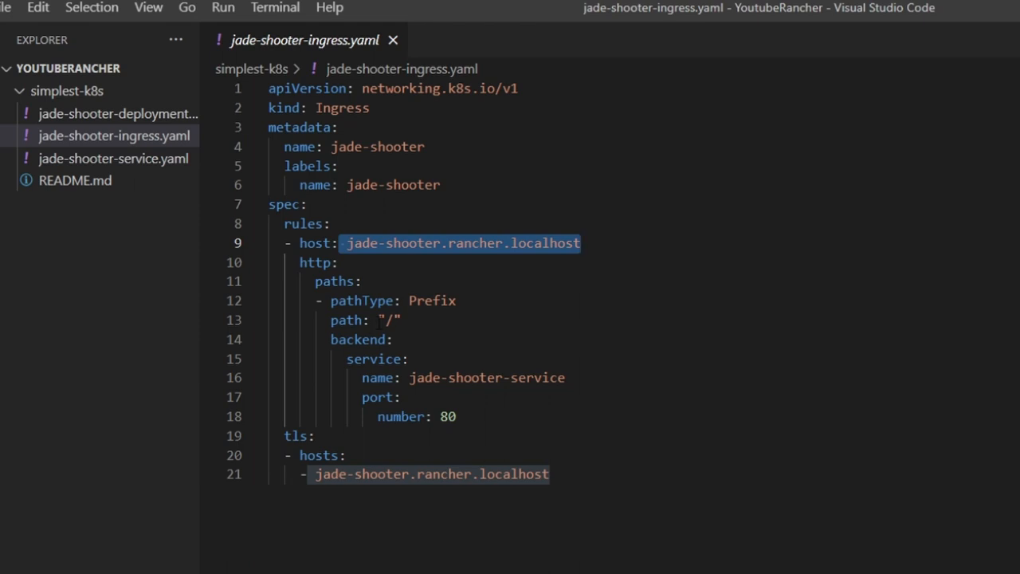
{"action": "type", "text": "game"}
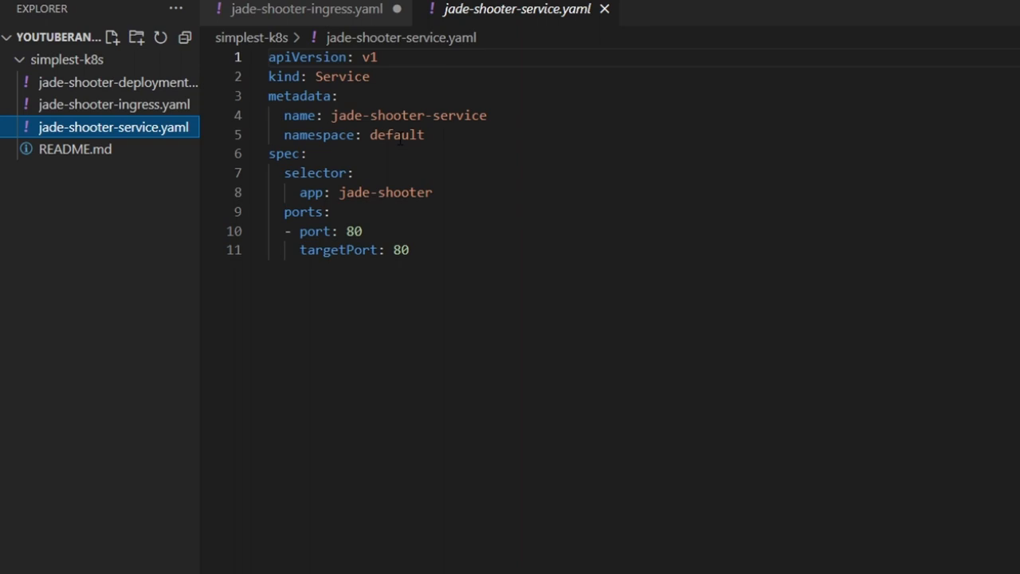
{"action": "double_click", "coordinate": [385, 192]}
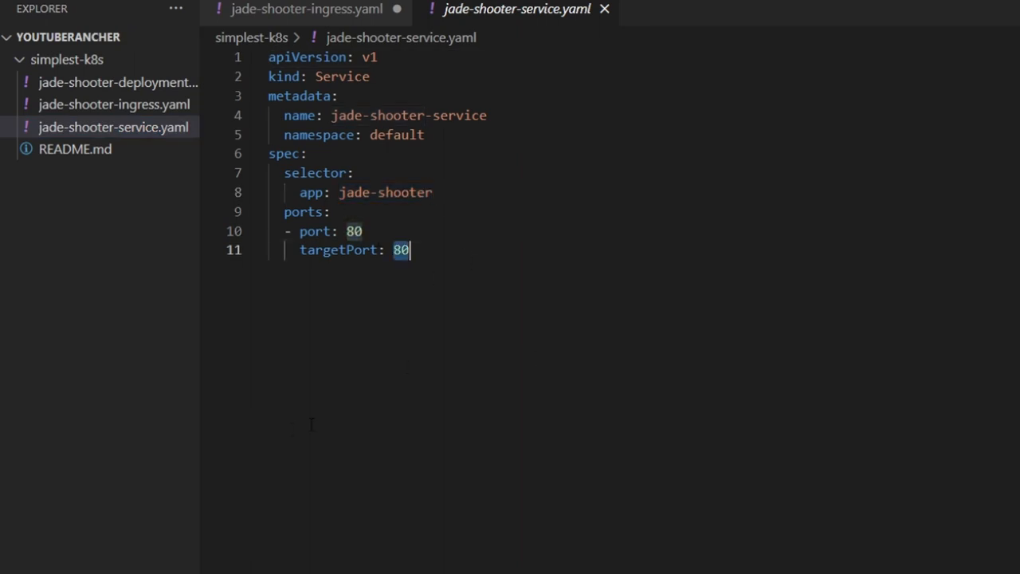
{"action": "mouse_move", "coordinate": [252, 330]}
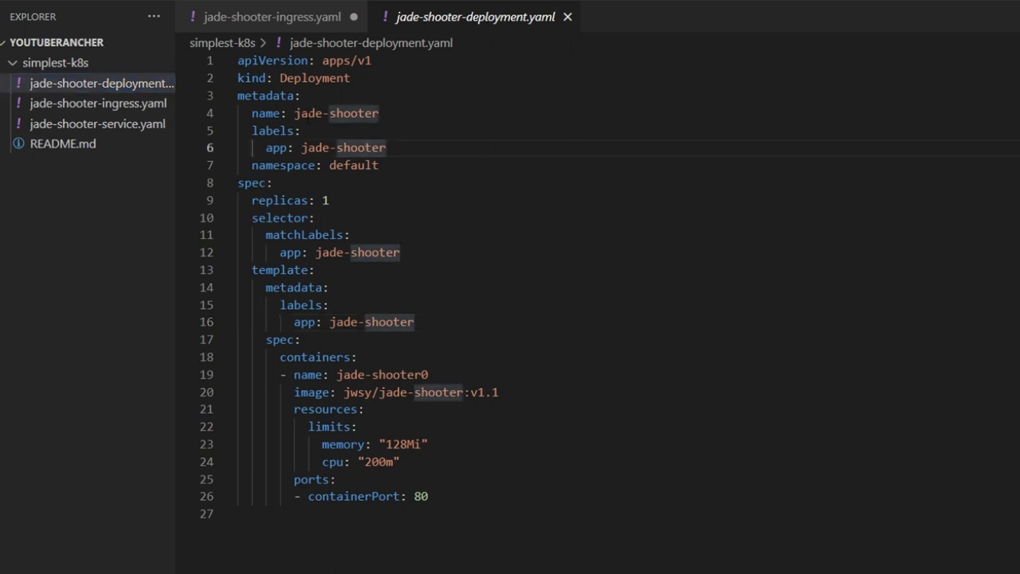
{"action": "double_click", "coordinate": [353, 165]}
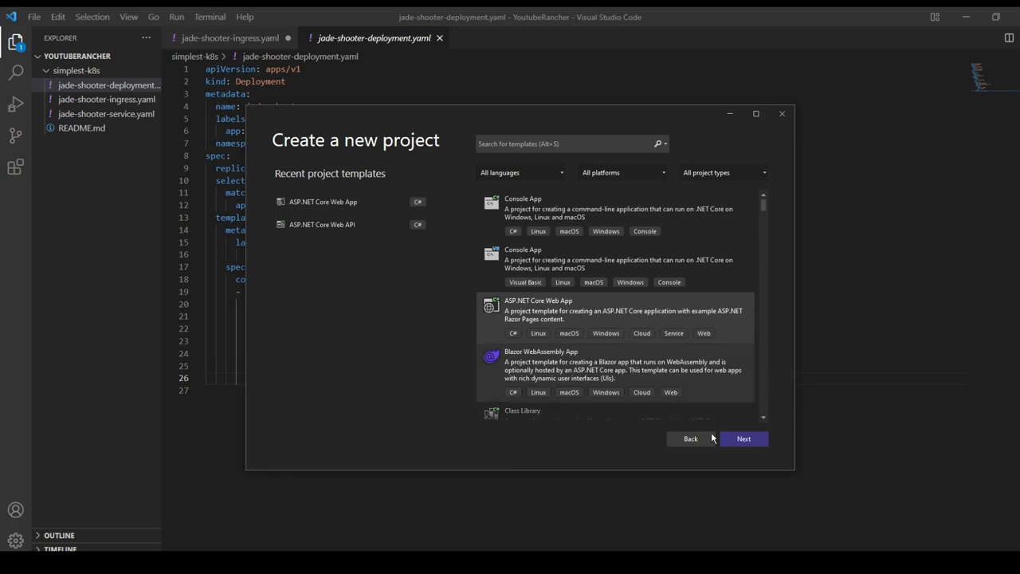
Step: Create YoutubeWebApp from the ASP.NET Core template and add Linux Docker Compose orchestrator support
{"action": "left_click", "coordinate": [743, 438]}
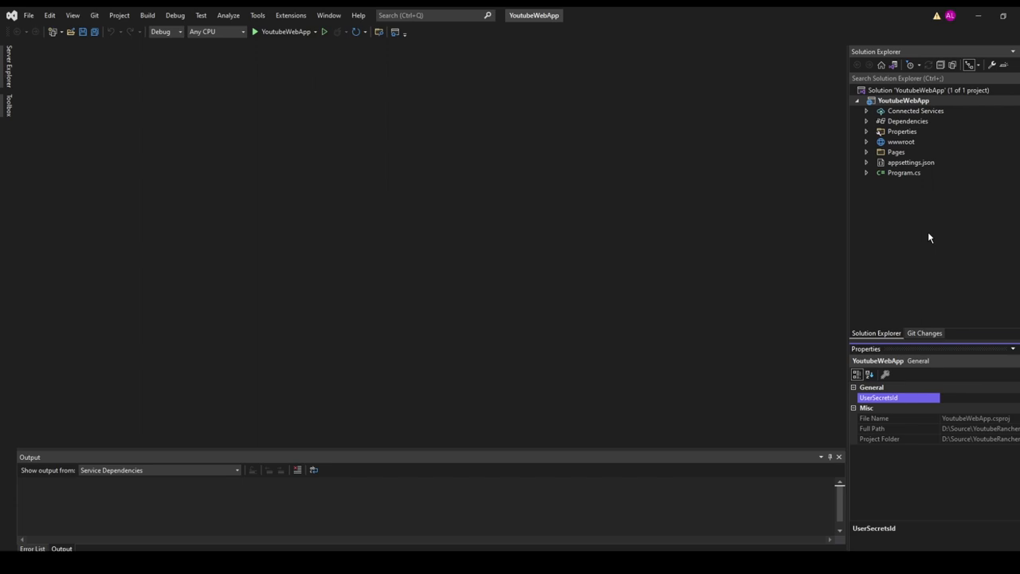
{"action": "mouse_move", "coordinate": [893, 102]}
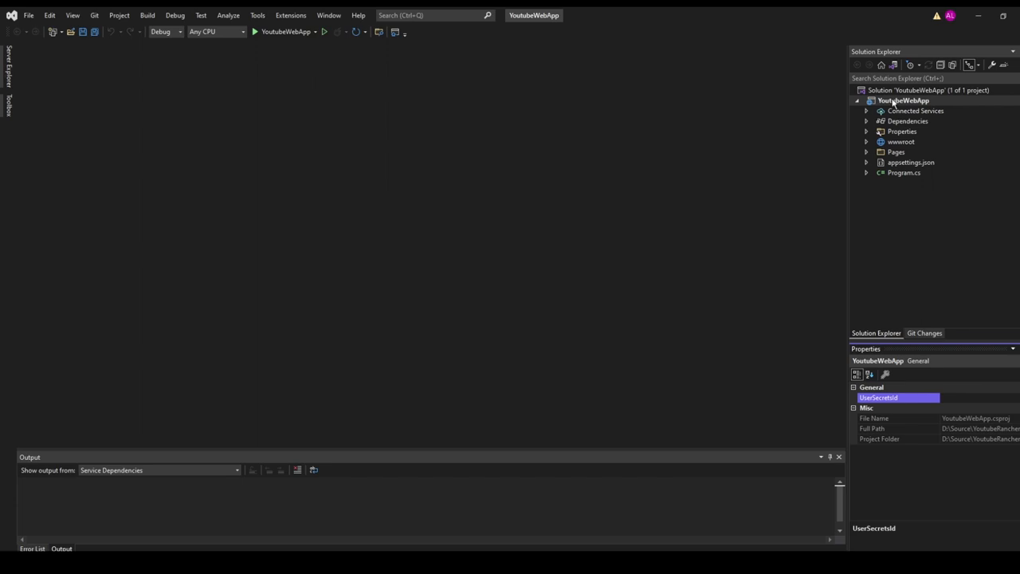
{"action": "right_click", "coordinate": [904, 101]}
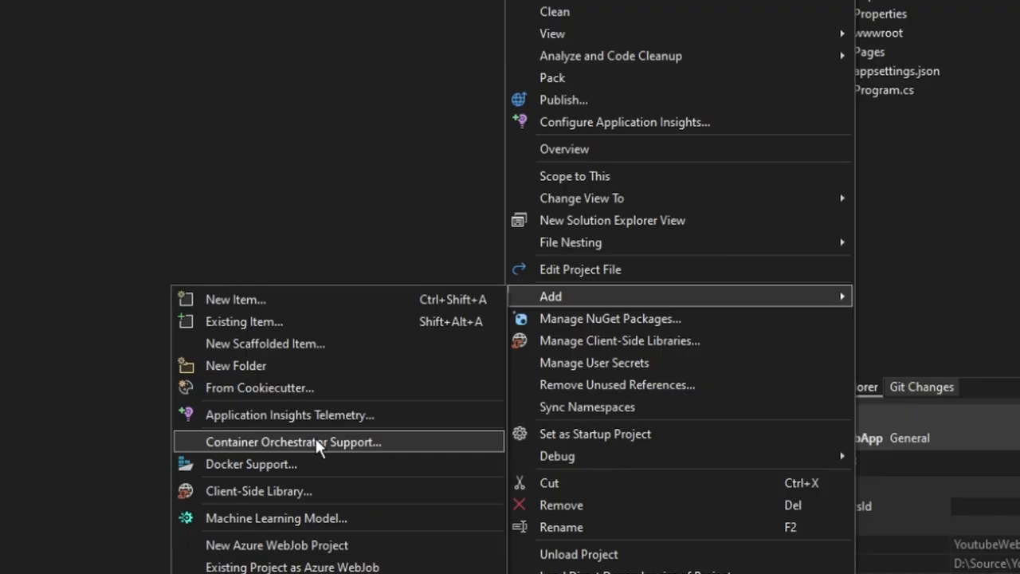
{"action": "left_click", "coordinate": [293, 441]}
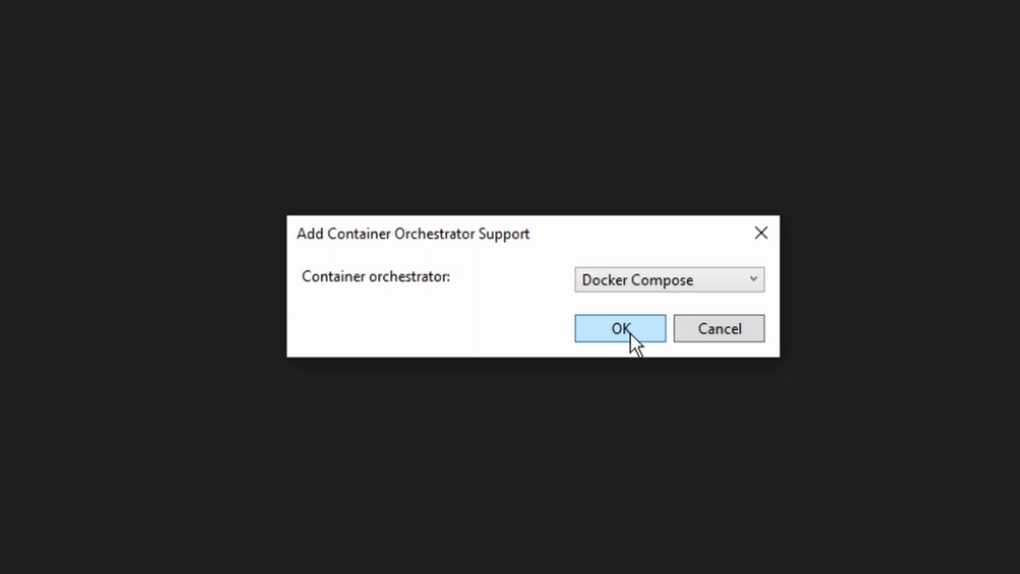
{"action": "left_click", "coordinate": [620, 329]}
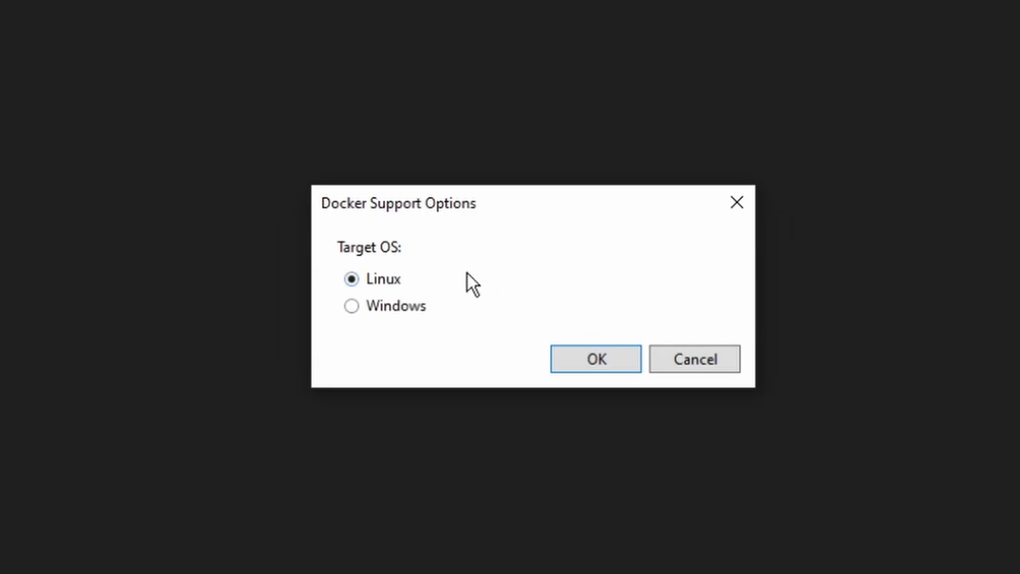
{"action": "left_click", "coordinate": [596, 359]}
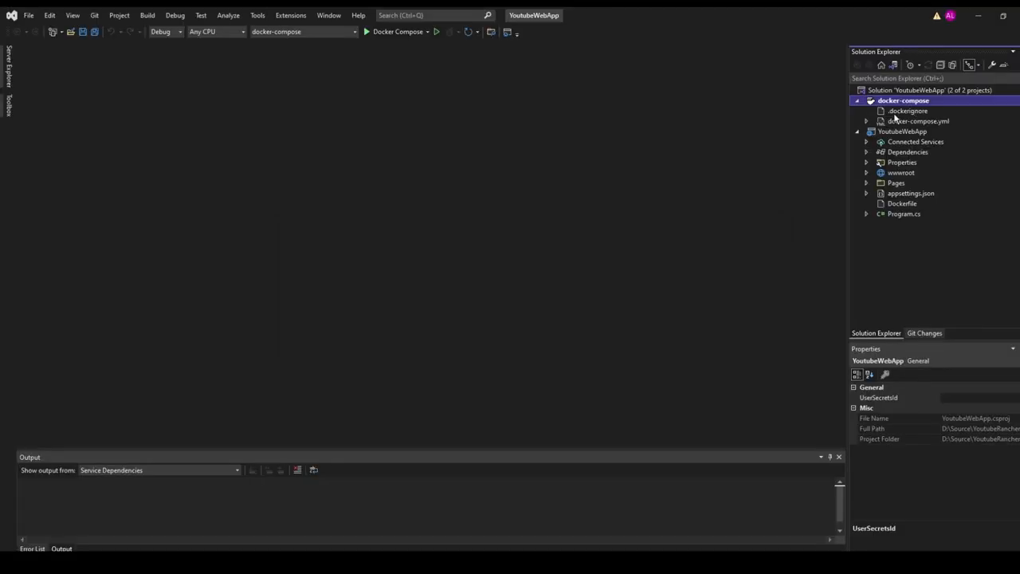
{"action": "left_click", "coordinate": [904, 100]}
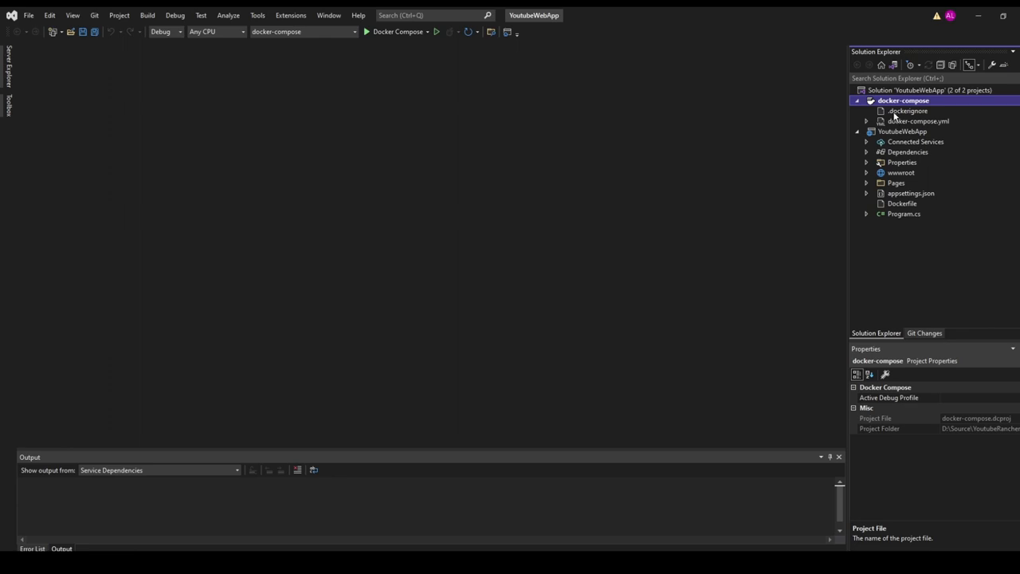
{"action": "left_click", "coordinate": [902, 203]}
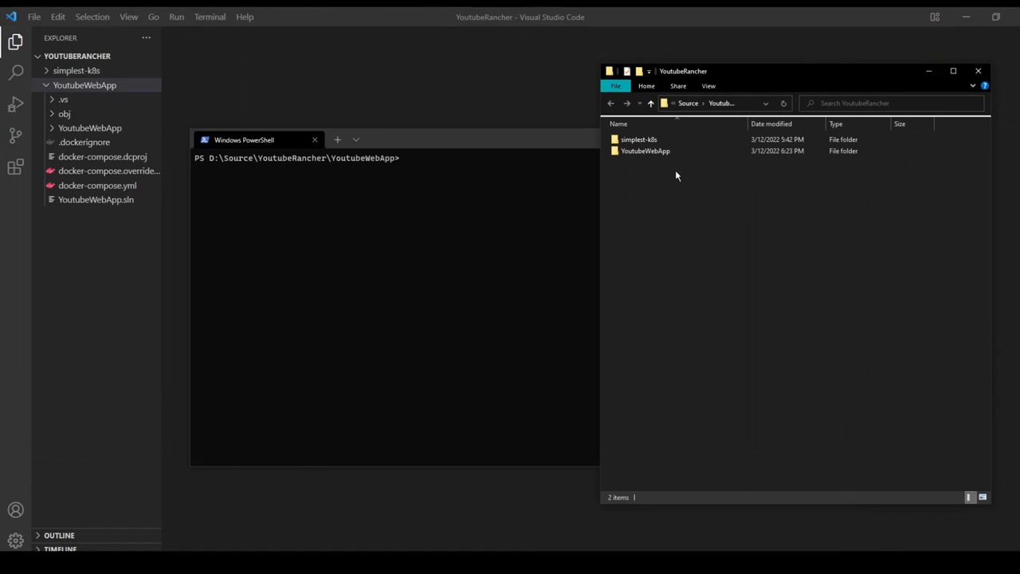
Step: Build and start youtubewebapp_youtubewebapp_1 with nerdctl compose from the YoutubeWebApp folder
{"action": "double_click", "coordinate": [645, 151]}
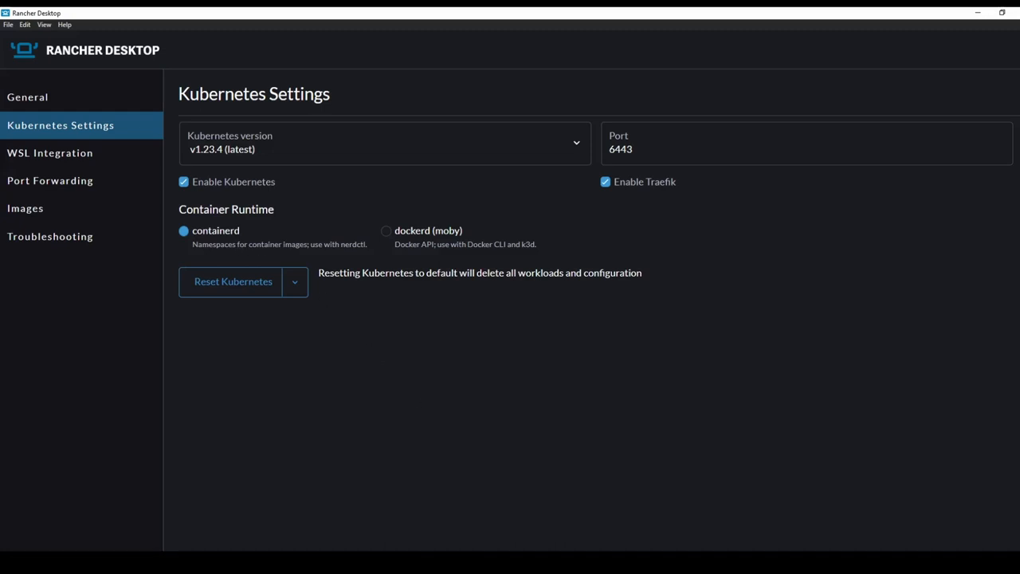
{"action": "mouse_move", "coordinate": [430, 243]}
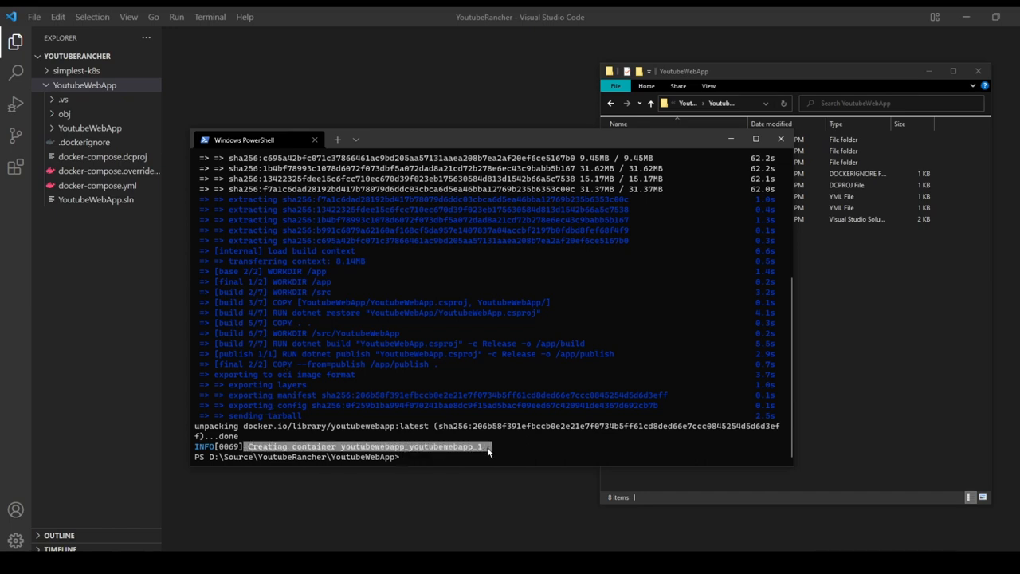
{"action": "left_click", "coordinate": [97, 185]}
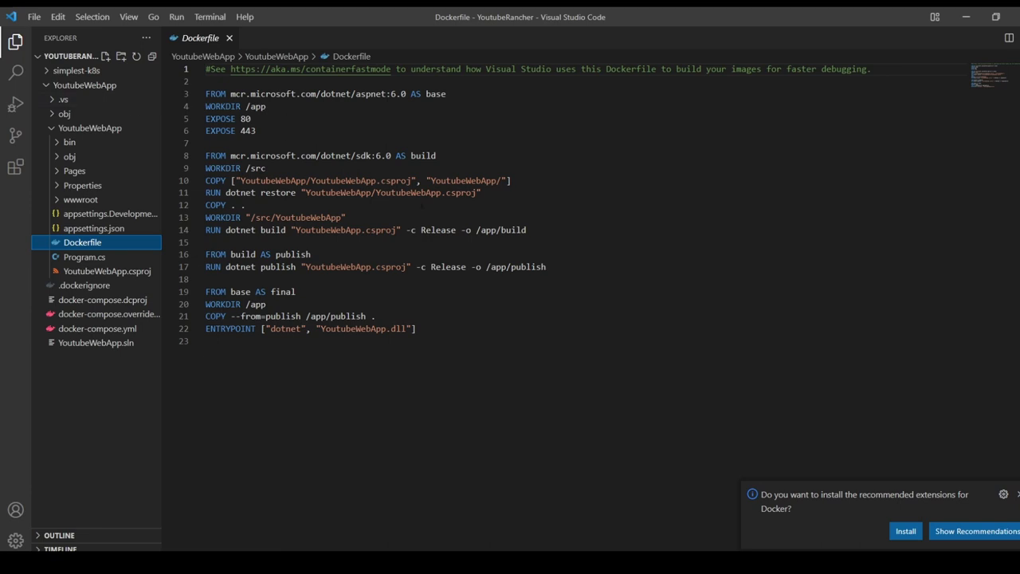
Step: Review docker-compose.yml and enter 'nerdctl compose -f .\docker-compose.yml up -d' in PowerShell
{"action": "left_click", "coordinate": [97, 329]}
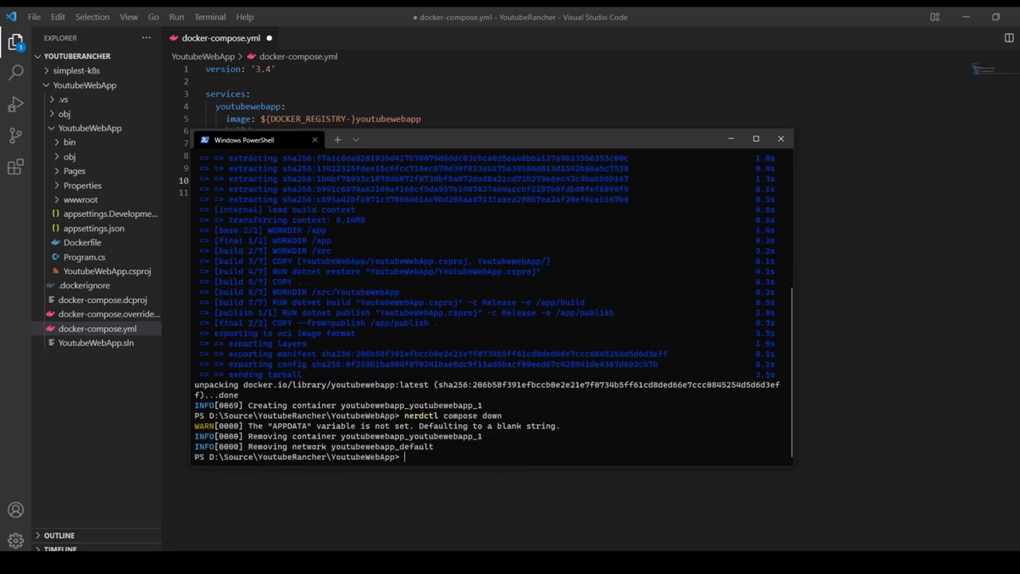
{"action": "type", "text": "nerdctl compose -f .\\docker-compose.yml up -d"}
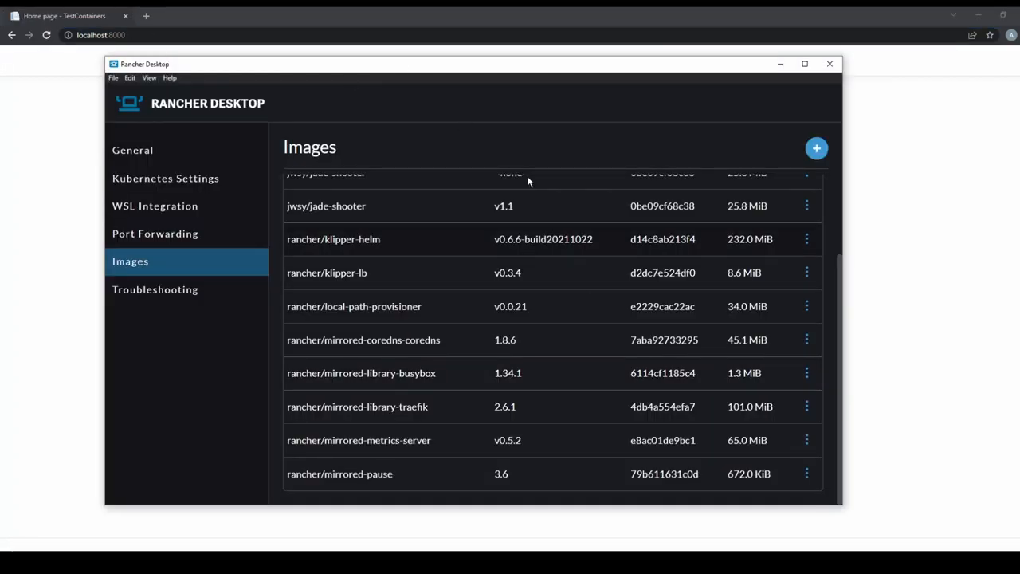
Step: View jwsy/jade-shooter v1.1 and the rancher system images in Rancher Desktop's Images list
{"action": "left_click", "coordinate": [155, 232]}
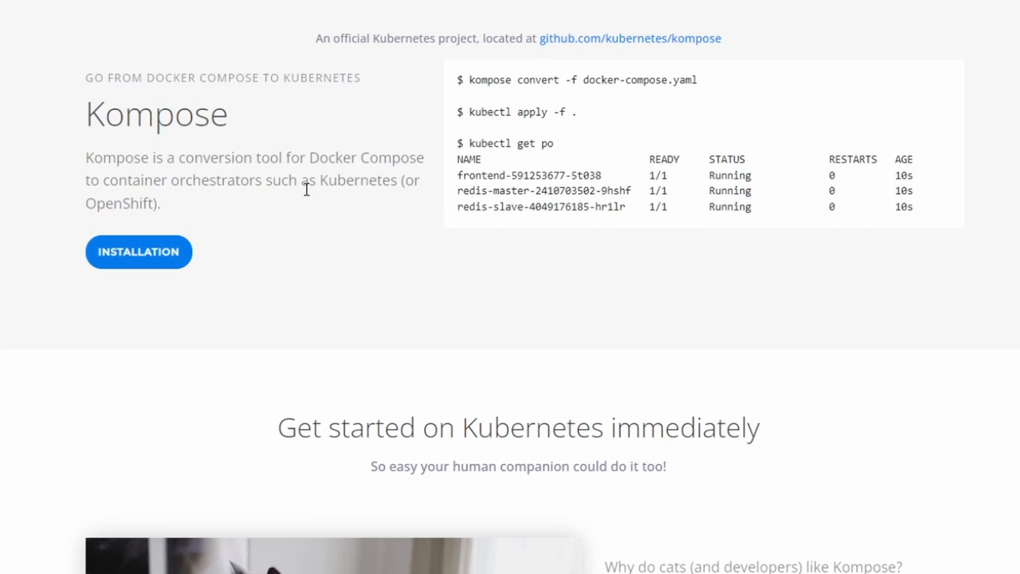
{"action": "mouse_move", "coordinate": [96, 131]}
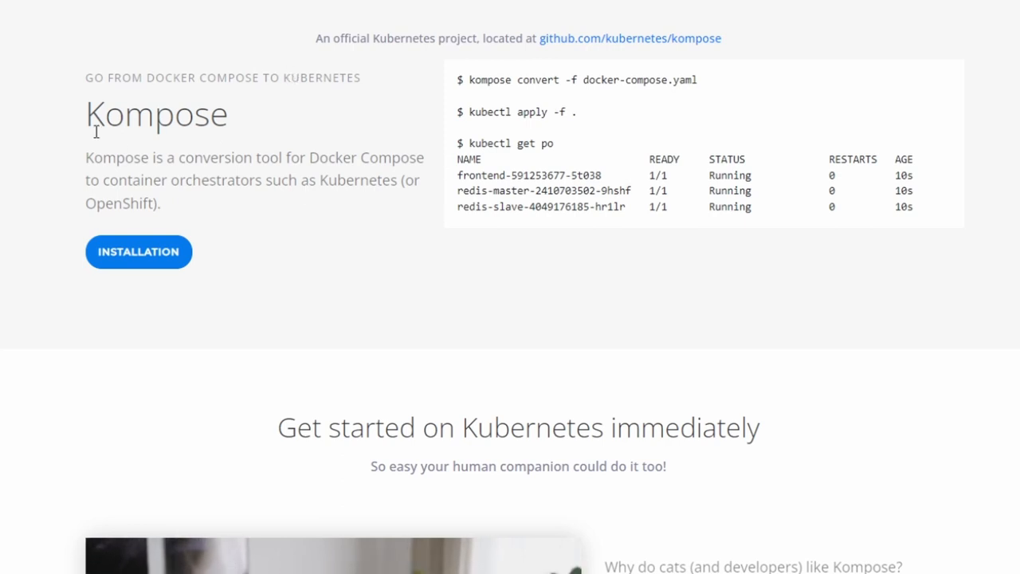
Step: Open the Kompose installation page, curl-download kompose v1.26.0 for Windows, and open D:\tools
{"action": "left_click", "coordinate": [138, 251]}
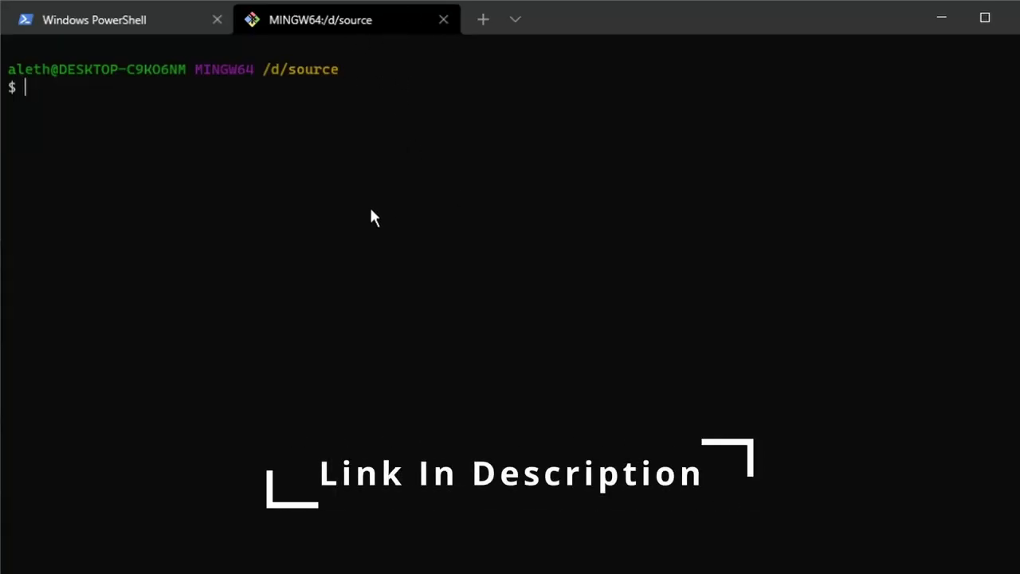
{"action": "type", "text": "curl -L https://github.com/kubernetes/kompose/releases/download/v1.26.0/kompose-windows-amd64.exe -o kompose.exe"}
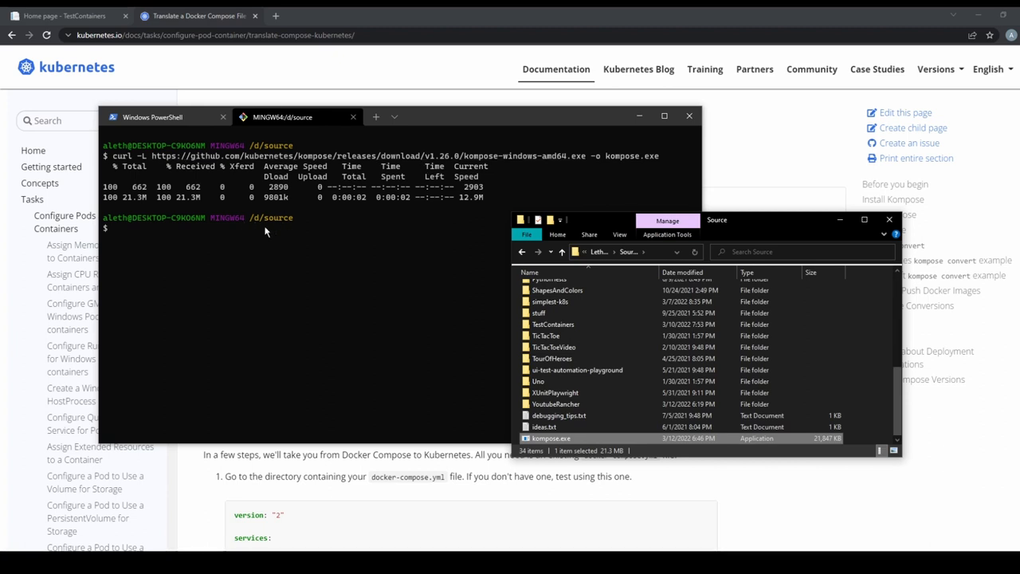
{"action": "mouse_move", "coordinate": [549, 444]}
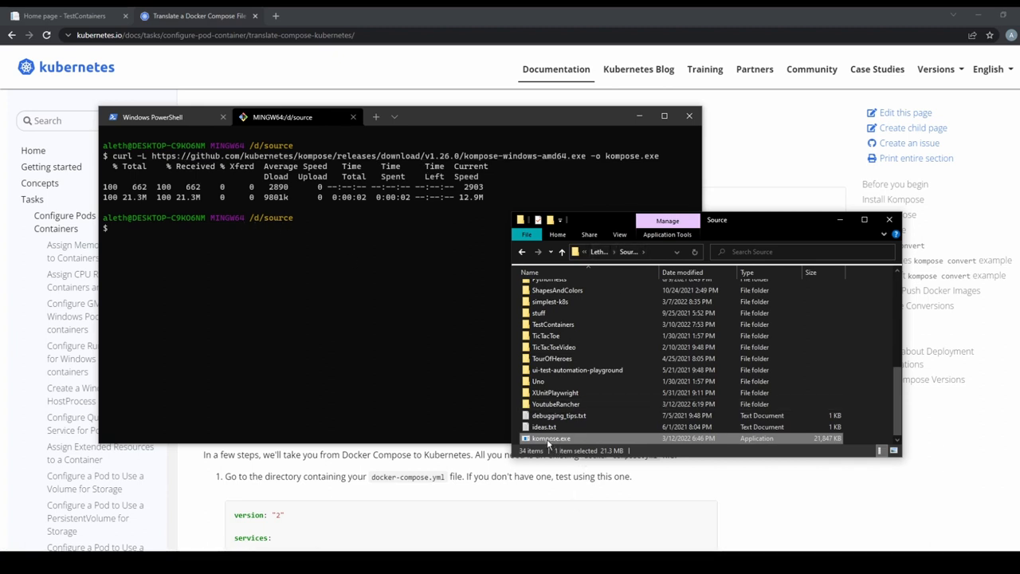
{"action": "mouse_move", "coordinate": [550, 439]}
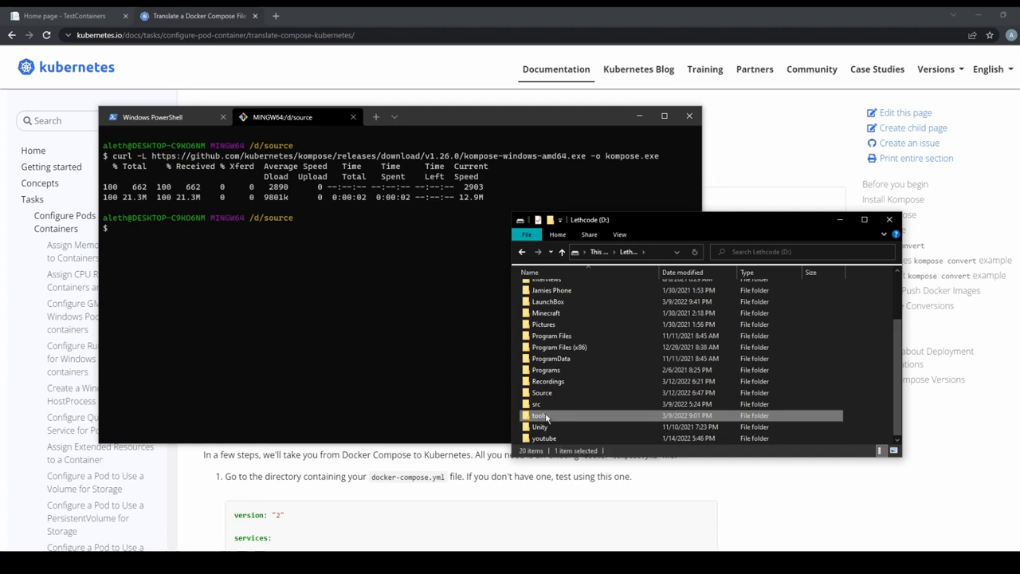
{"action": "mouse_move", "coordinate": [523, 415]}
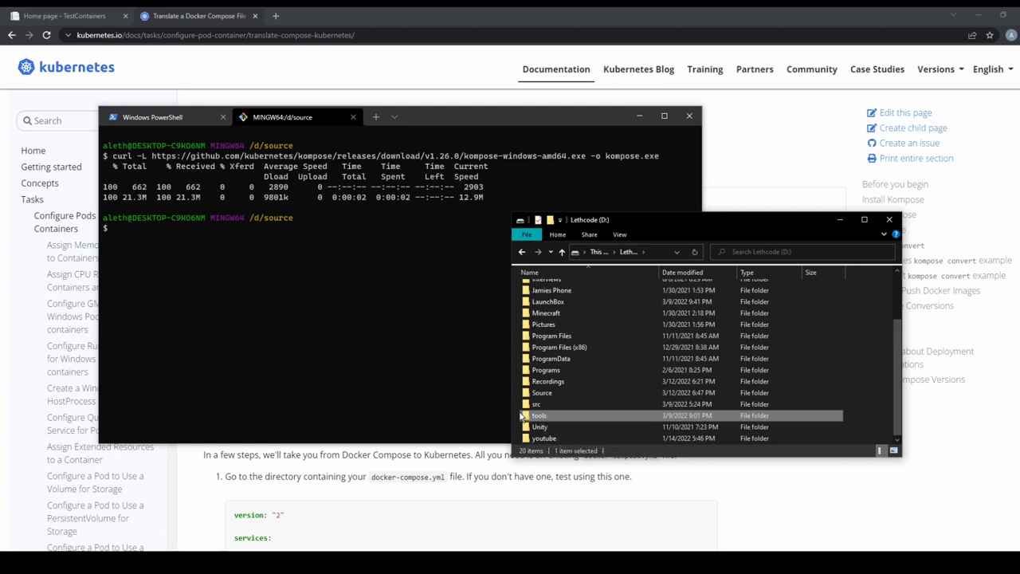
{"action": "double_click", "coordinate": [539, 415]}
{"action": "type", "text": "envi"}
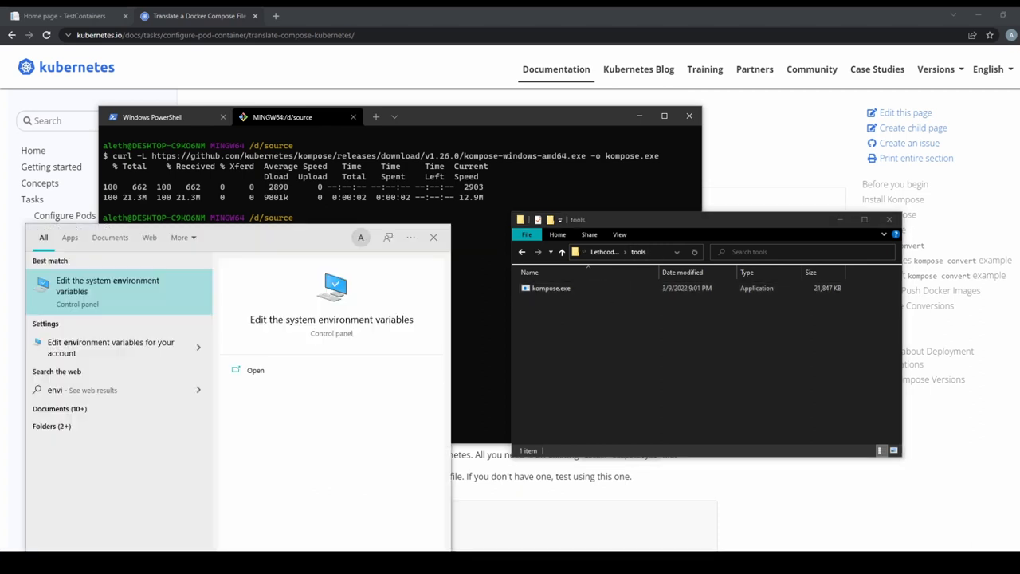
{"action": "mouse_move", "coordinate": [135, 469]}
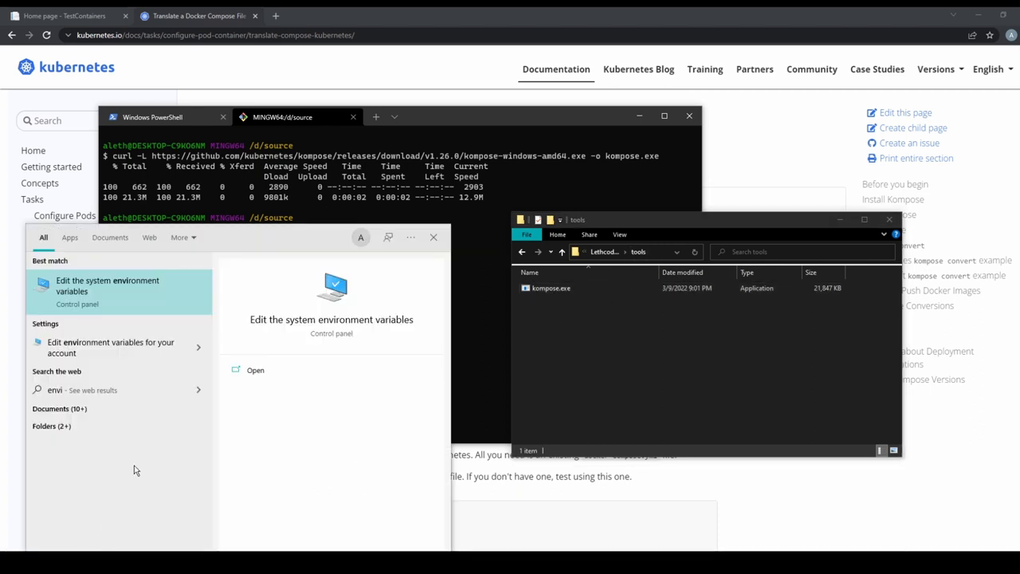
{"action": "mouse_move", "coordinate": [140, 456]}
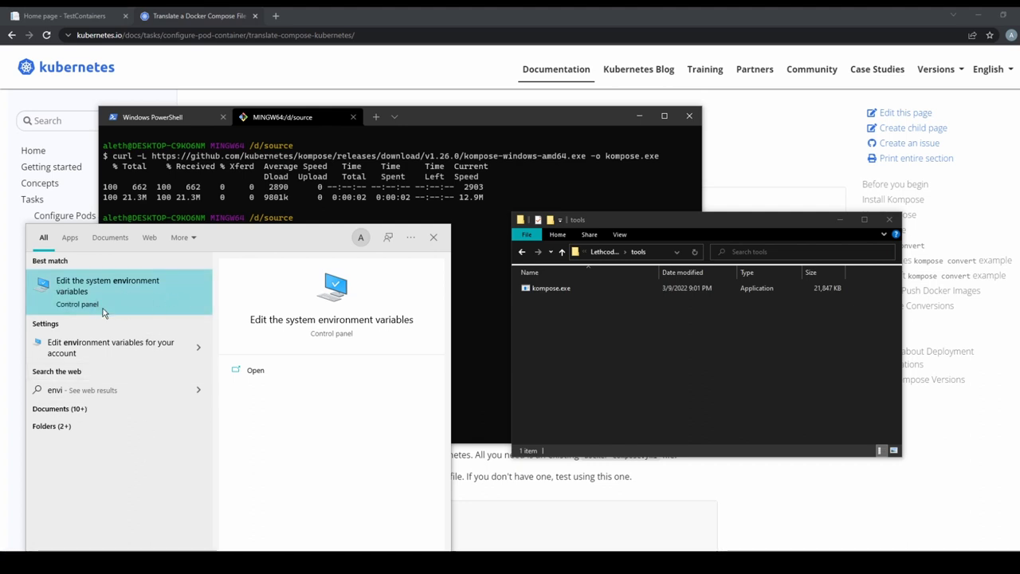
Step: Edit the user Path environment variable in System Properties to add D:\tools
{"action": "left_click", "coordinate": [108, 285]}
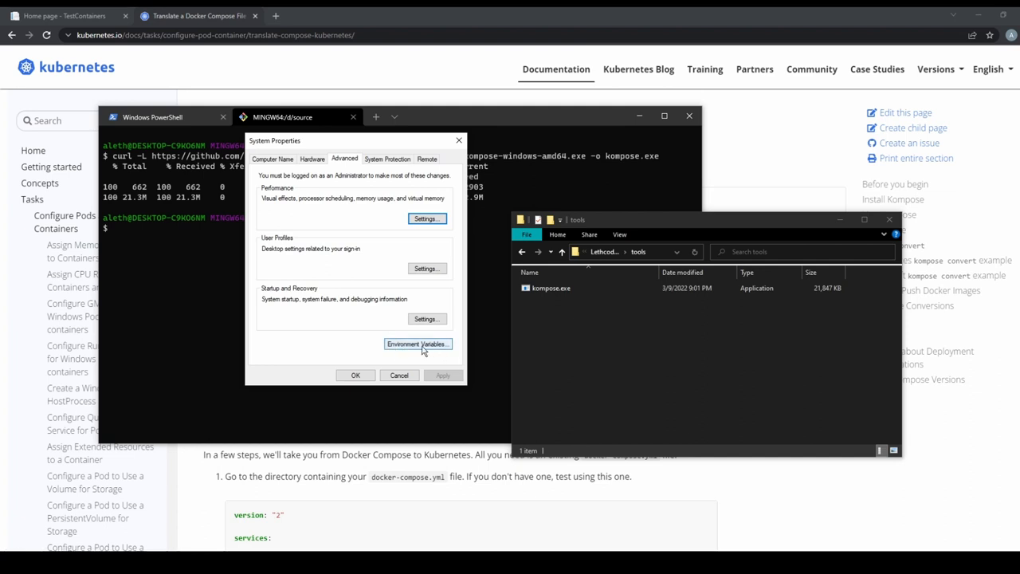
{"action": "left_click", "coordinate": [418, 343]}
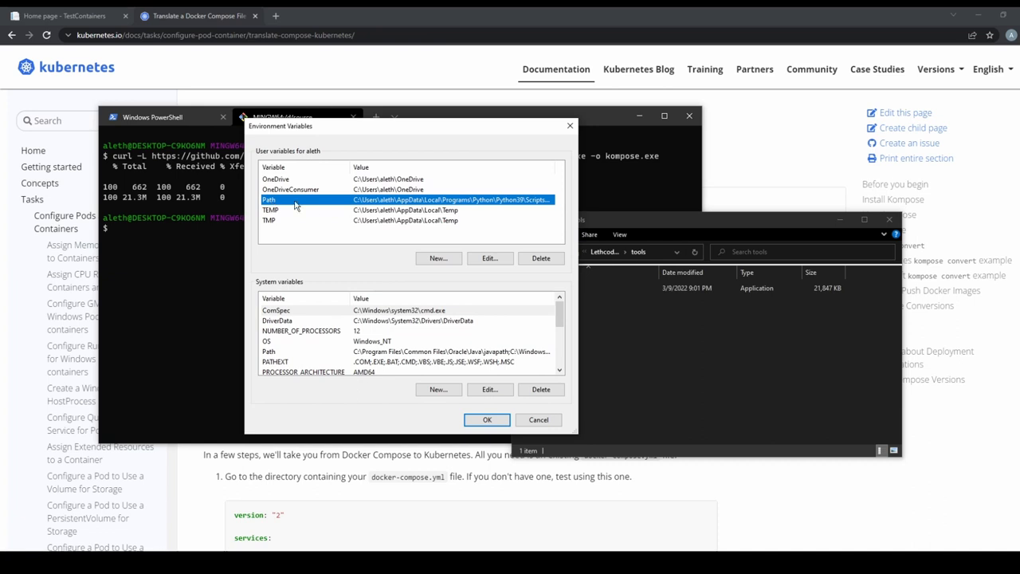
{"action": "left_click", "coordinate": [489, 258]}
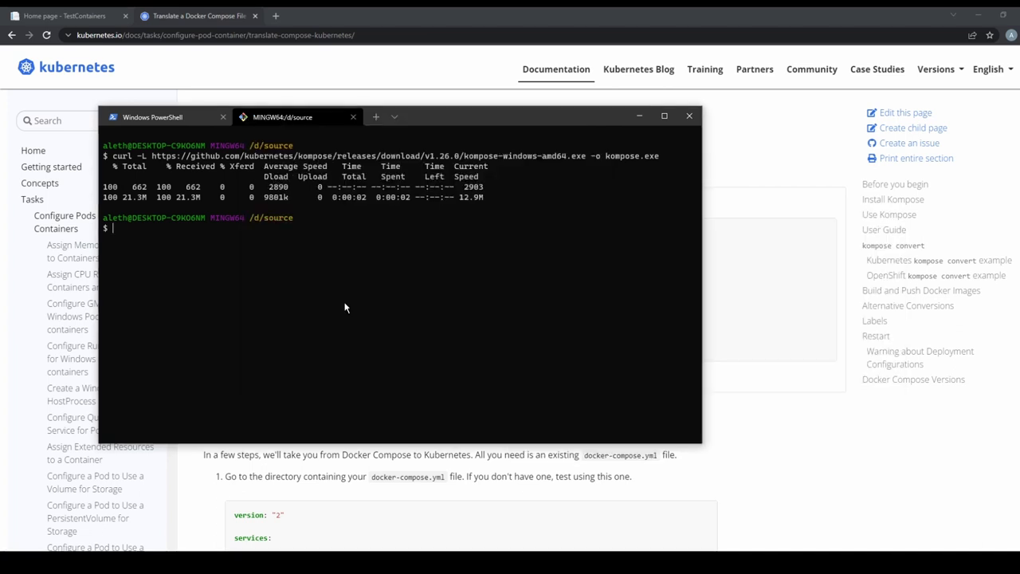
{"action": "mouse_move", "coordinate": [380, 133]}
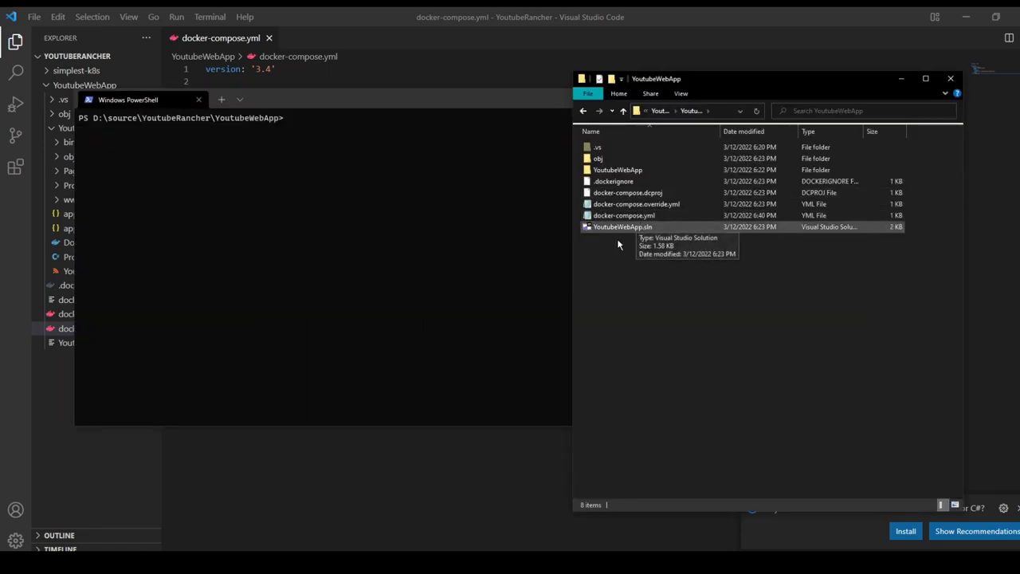
Step: Run kompose convert in YoutubeWebApp to generate testcontainers service and deployment manifests
{"action": "type", "text": "kompose convert"}
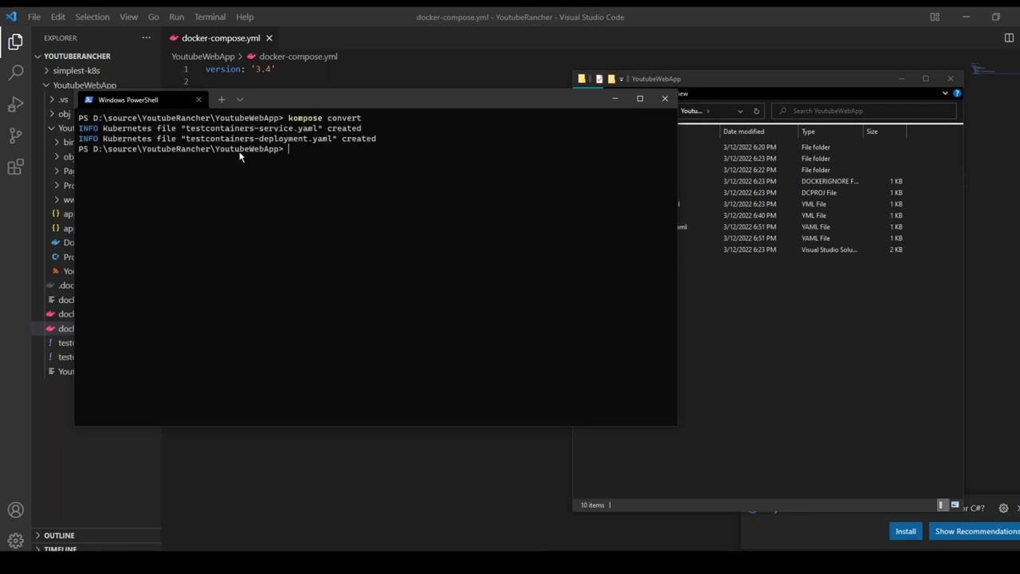
{"action": "mouse_move", "coordinate": [323, 138]}
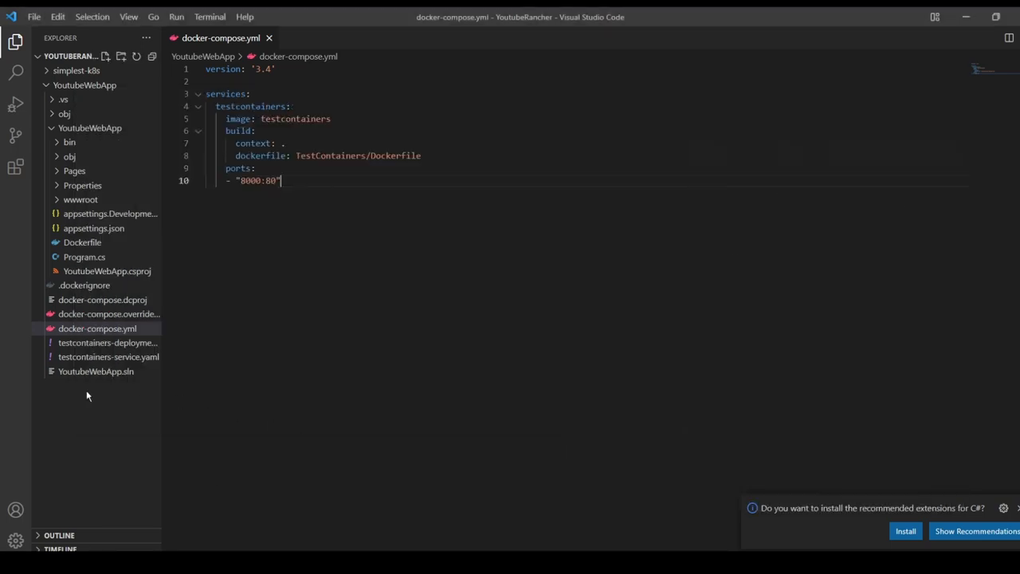
Step: Review the generated service and deployment YAMLs and name the copied ingress youtubewebapp
{"action": "left_click", "coordinate": [108, 357]}
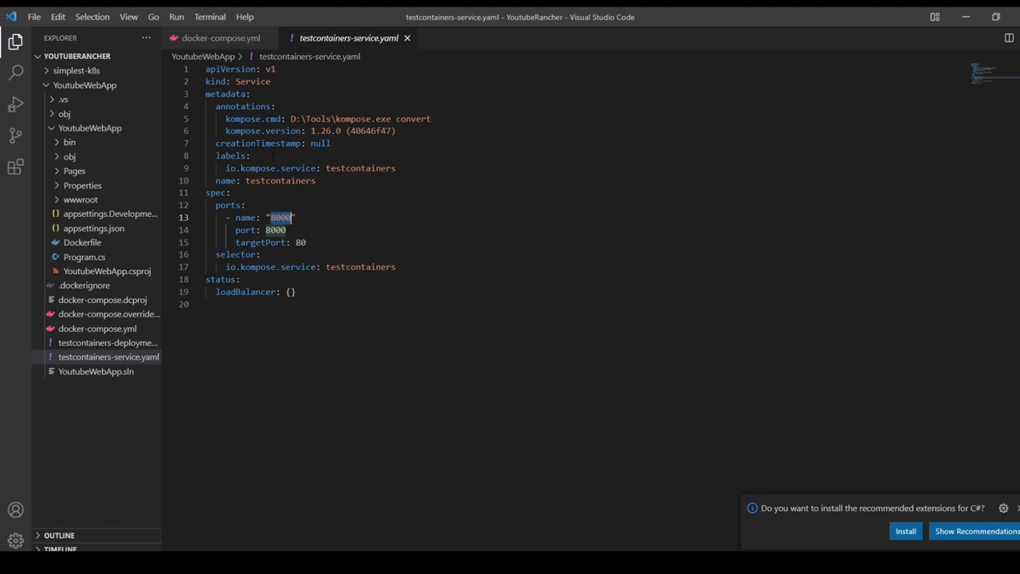
{"action": "left_click", "coordinate": [108, 343]}
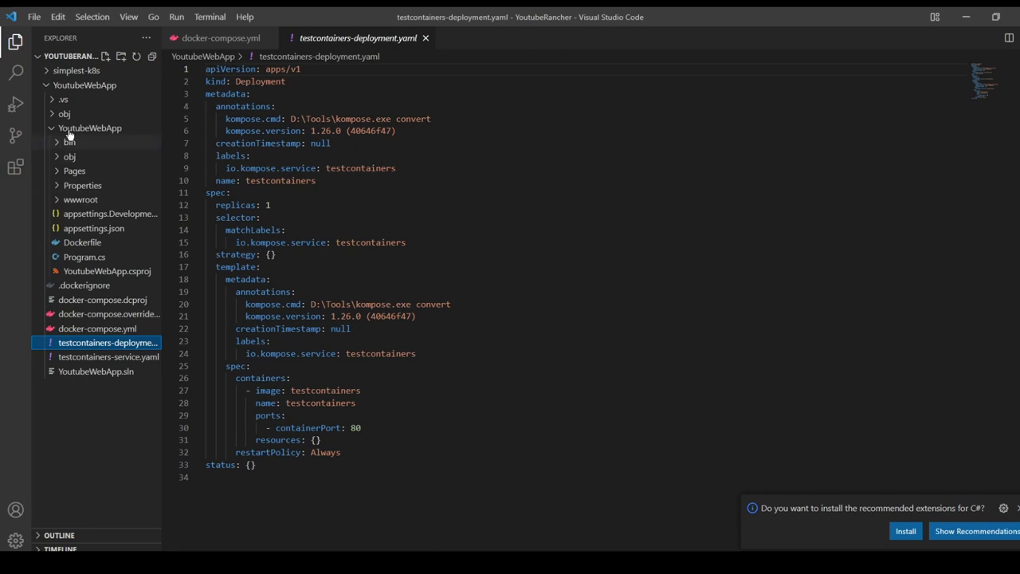
{"action": "left_click", "coordinate": [76, 70]}
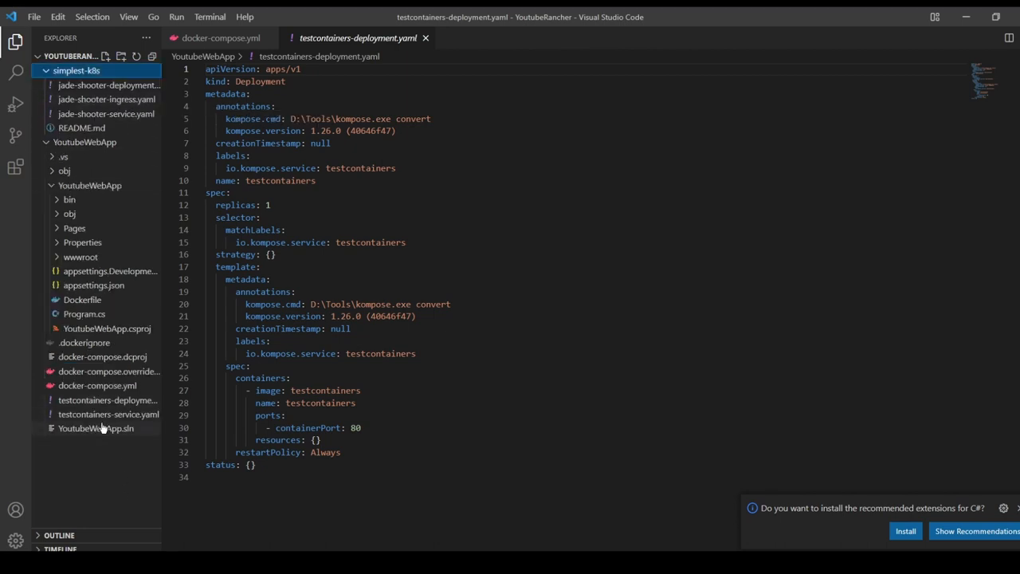
{"action": "left_click", "coordinate": [109, 356]}
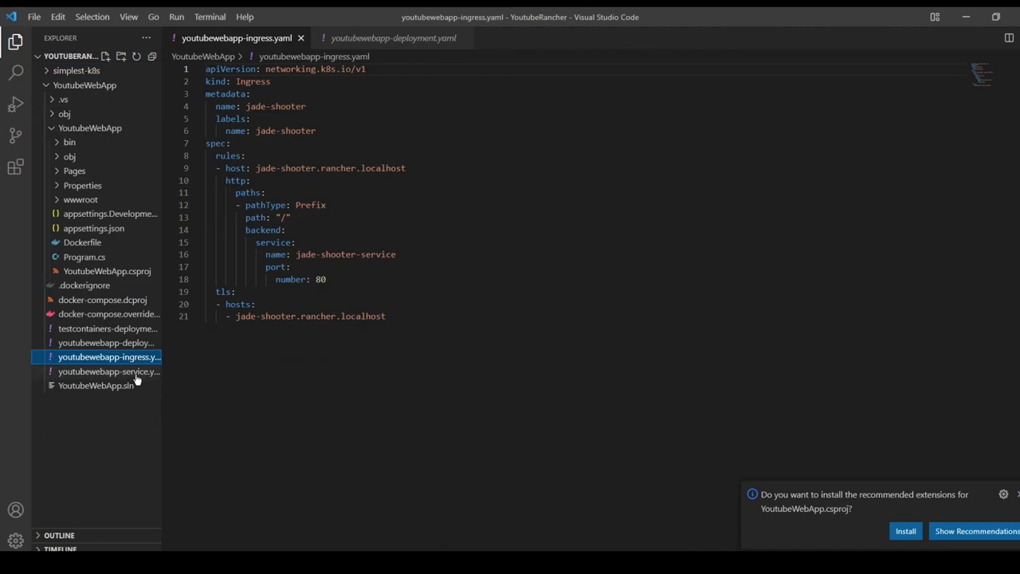
{"action": "type", "text": "youtubewebapp"}
{"action": "left_click", "coordinate": [586, 279]}
{"action": "type", "text": "00"}
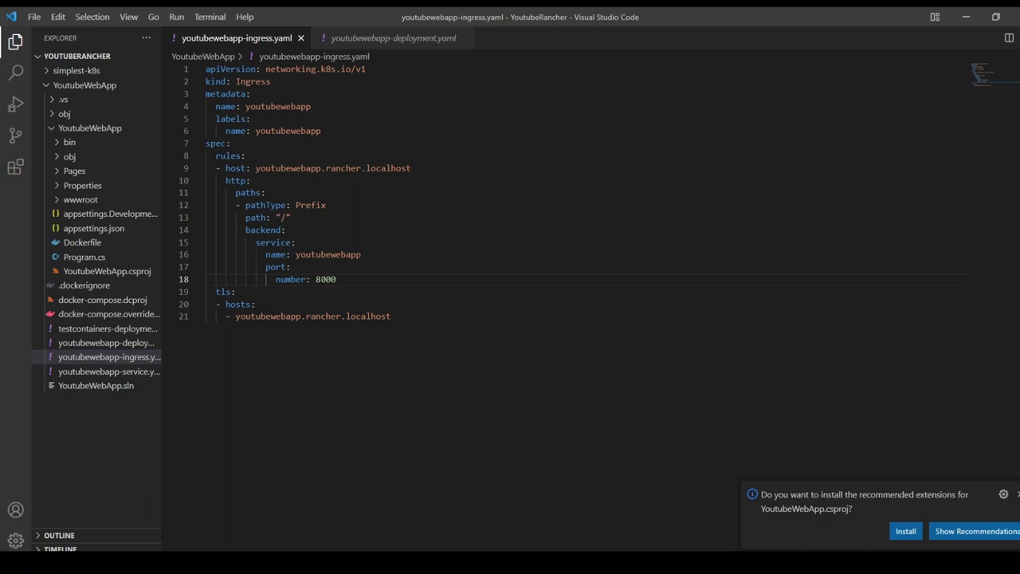
{"action": "left_click", "coordinate": [110, 371]}
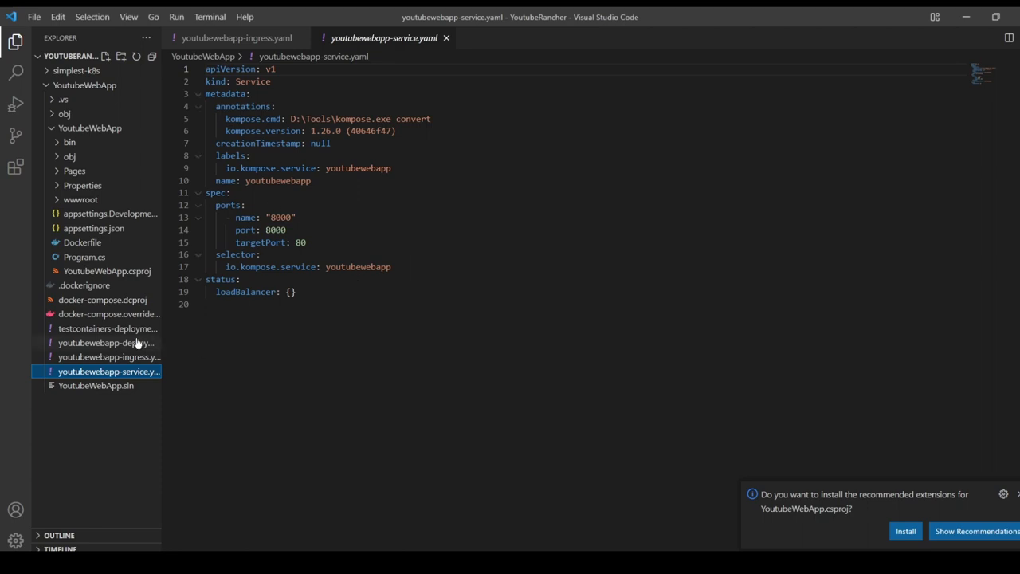
{"action": "left_click", "coordinate": [103, 342]}
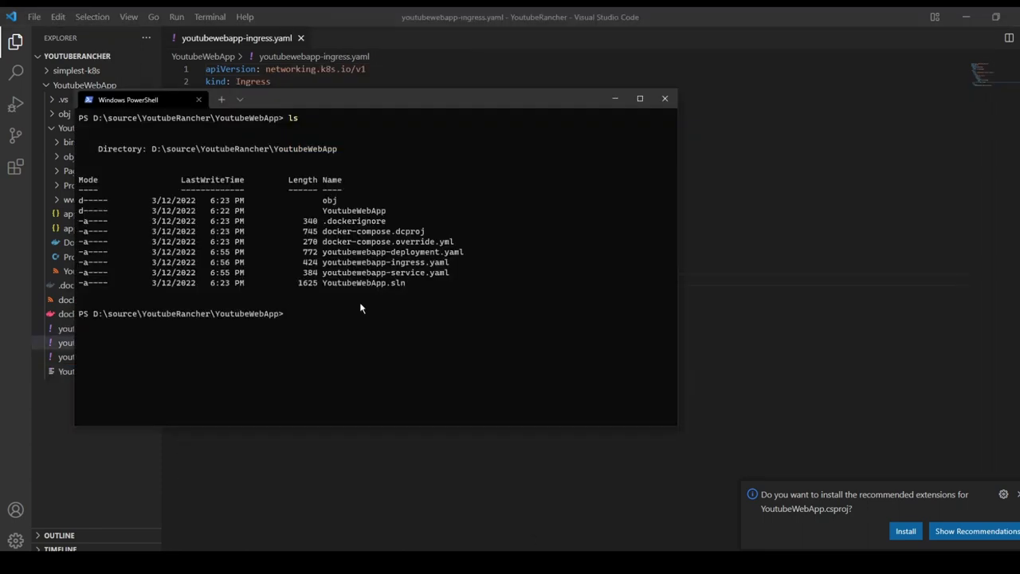
Step: Apply the youtubewebapp manifests in the folder with kubectl apply -f
{"action": "type", "text": "kubectl apply -f ."}
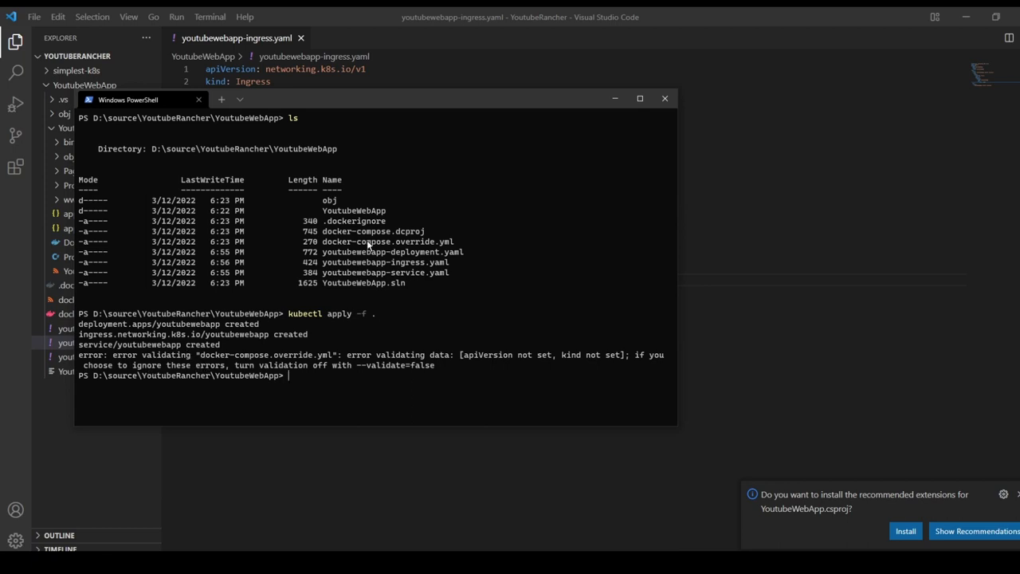
{"action": "mouse_move", "coordinate": [498, 377]}
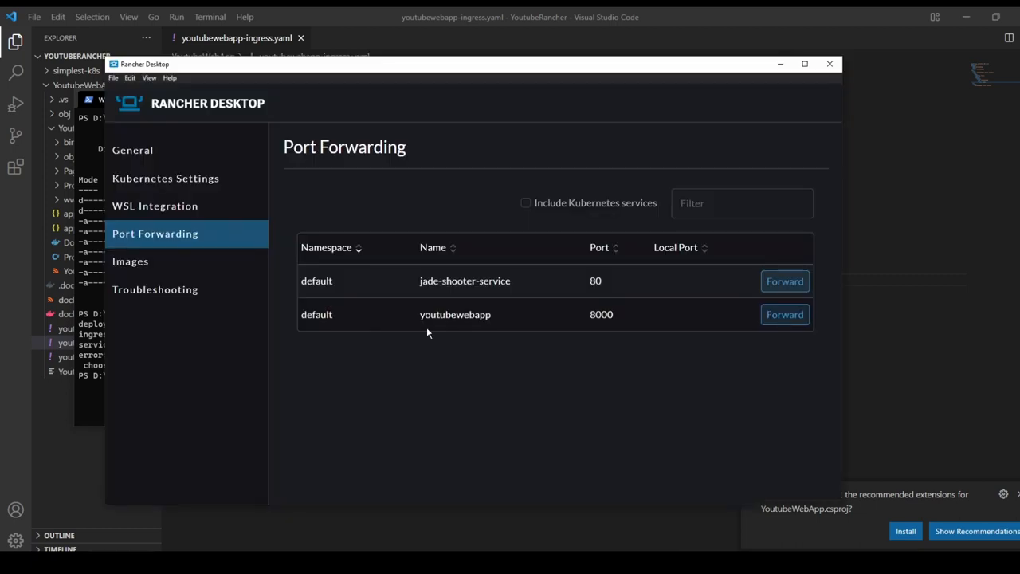
{"action": "mouse_move", "coordinate": [333, 325]}
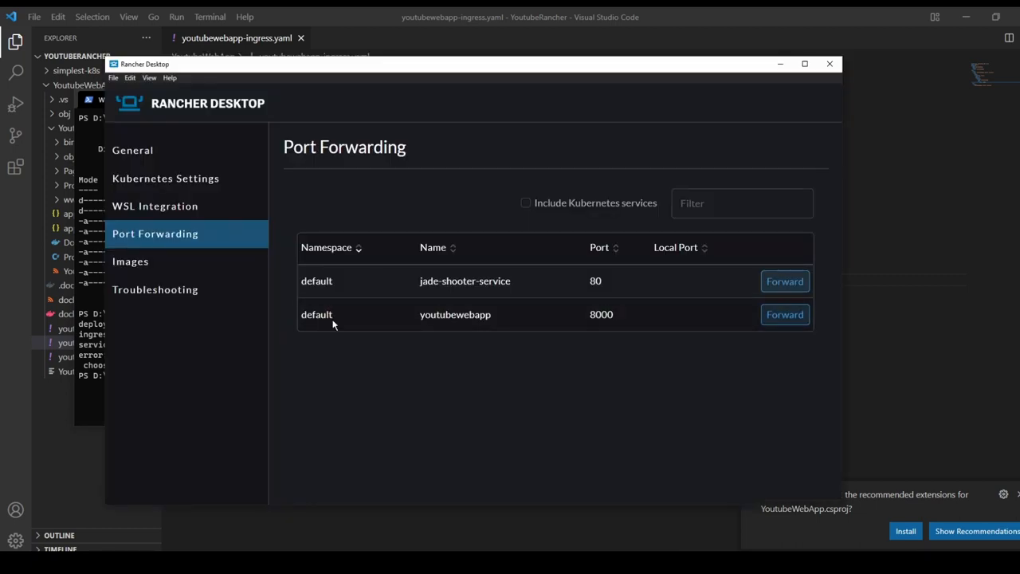
Step: List Rancher Desktop's container images for the chosen namespace to find youtubewebapp
{"action": "left_click", "coordinate": [130, 261]}
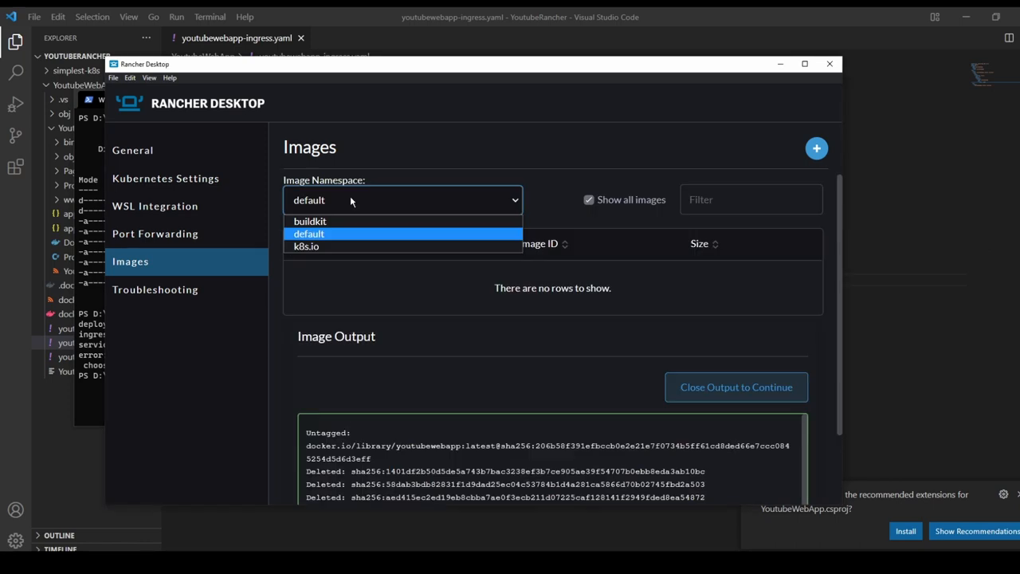
{"action": "left_click", "coordinate": [306, 247]}
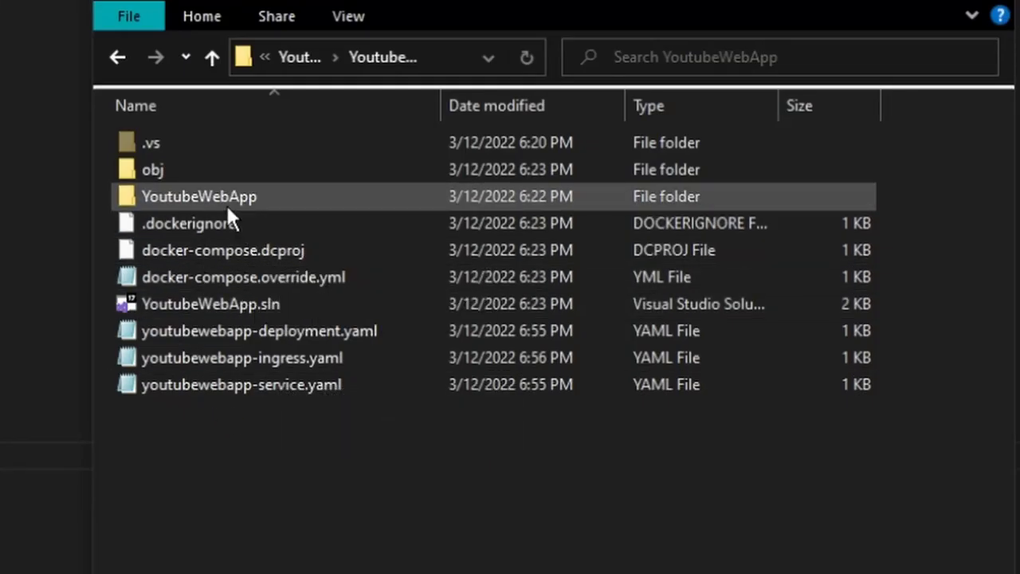
Step: Open the inner YoutubeWebApp folder and select its Dockerfile
{"action": "double_click", "coordinate": [199, 196]}
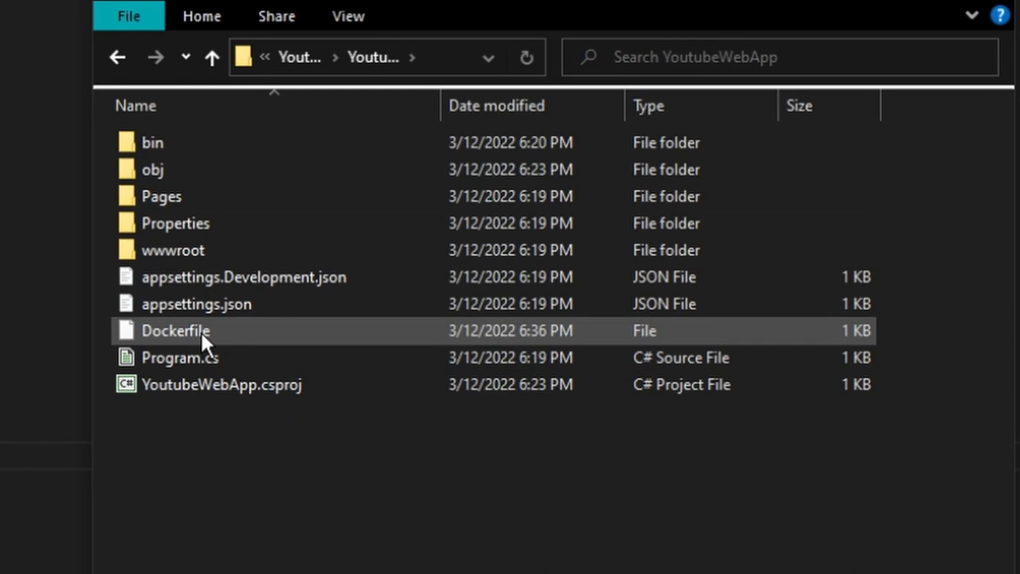
{"action": "left_click", "coordinate": [175, 331]}
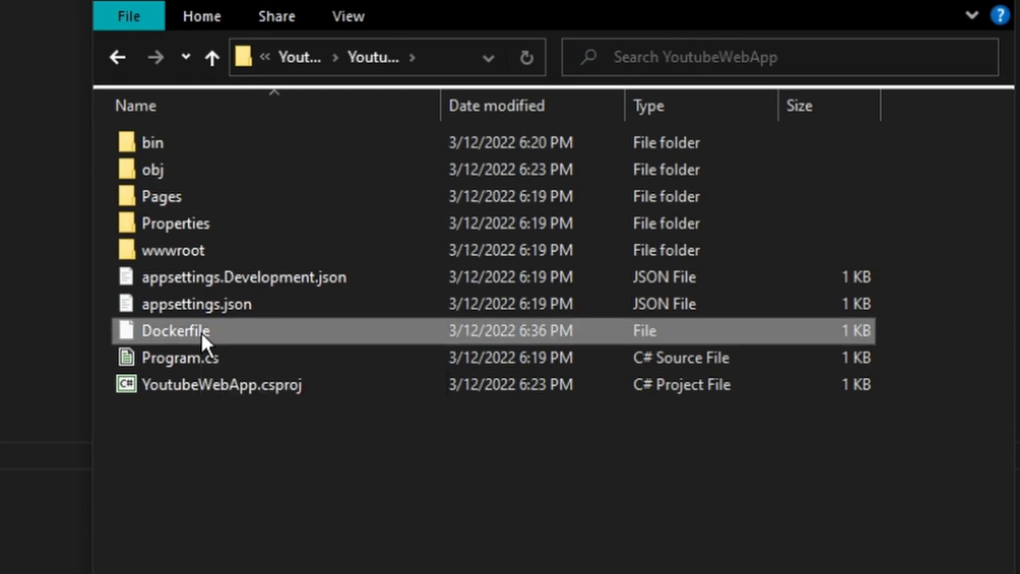
{"action": "mouse_move", "coordinate": [229, 343]}
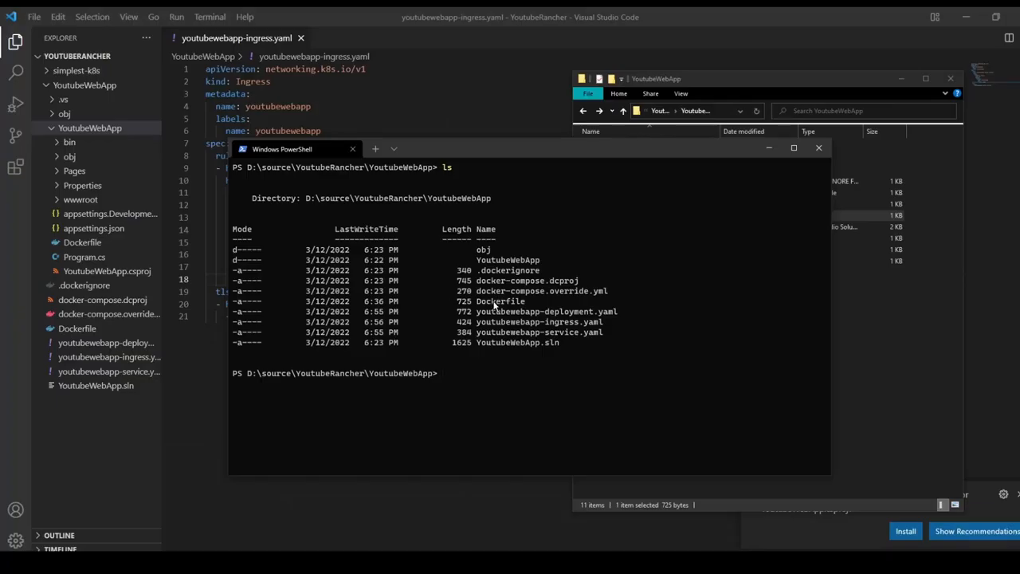
Step: Enter nerdctl --namespace k8s.io build -t youtubewebapp . to build the image
{"action": "type", "text": "nerdctl --namespace k8s.io build -t youtubewebapp ."}
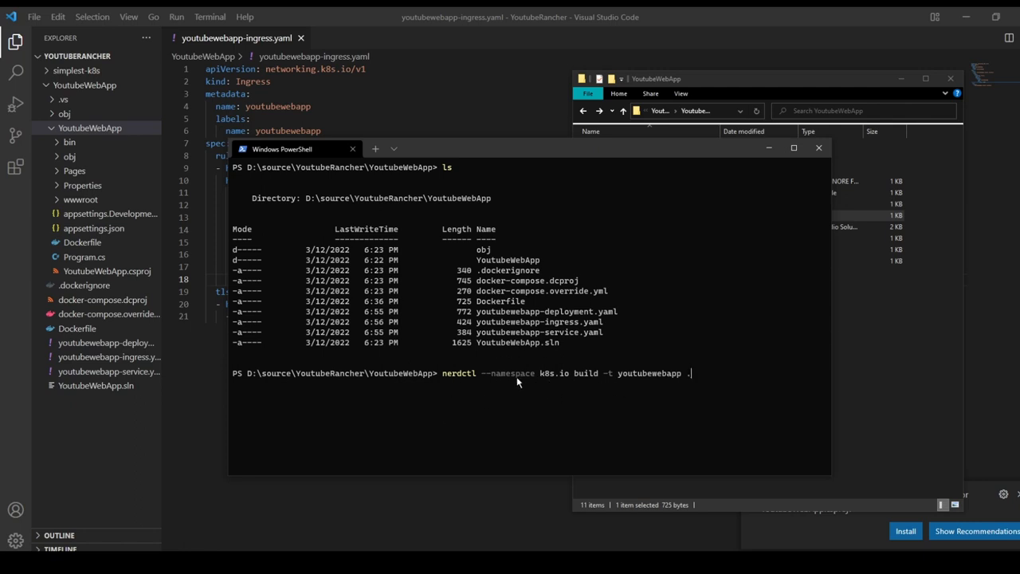
{"action": "mouse_move", "coordinate": [565, 380]}
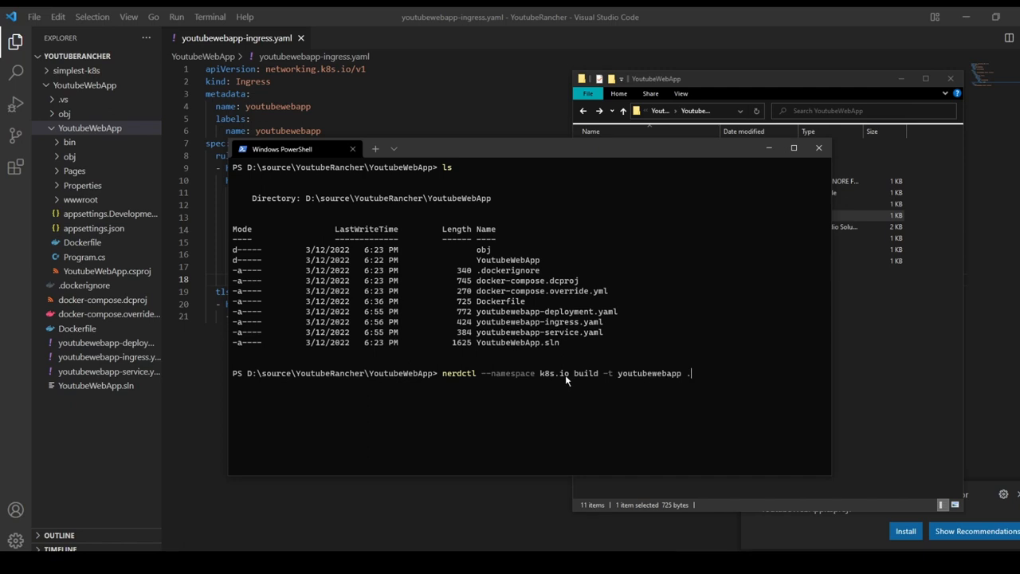
{"action": "mouse_move", "coordinate": [630, 365]}
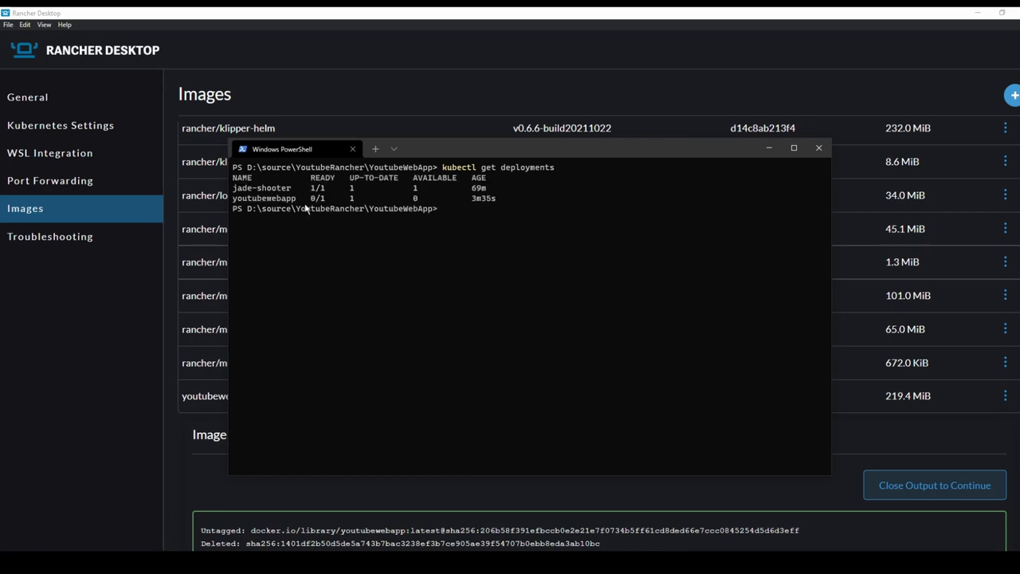
{"action": "mouse_move", "coordinate": [317, 204]}
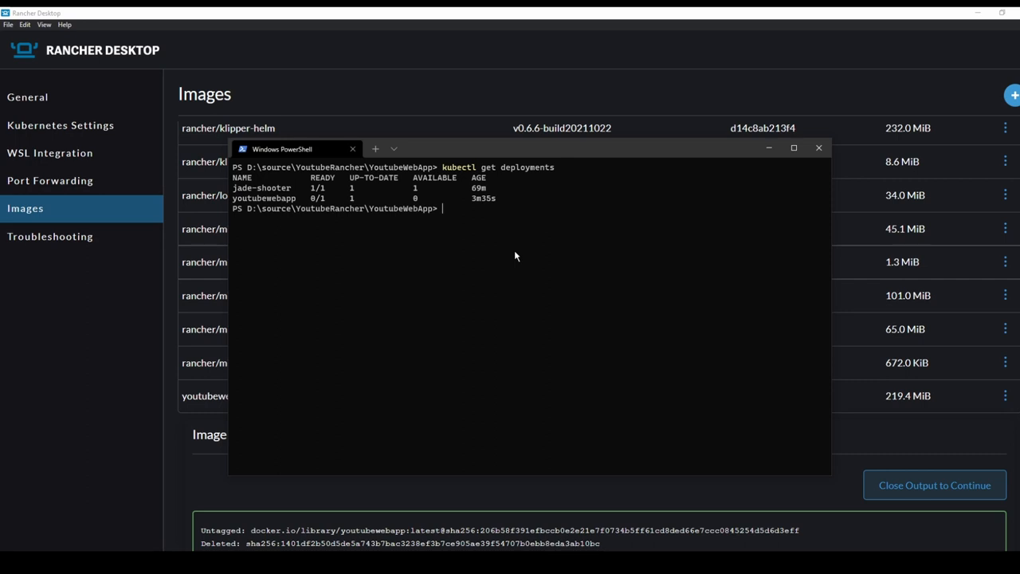
{"action": "mouse_move", "coordinate": [514, 256]}
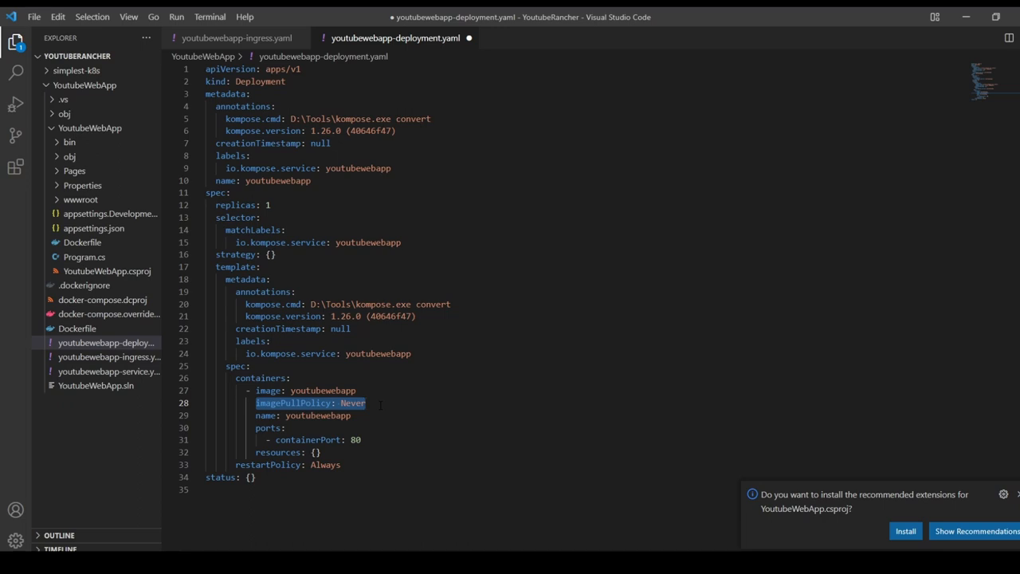
Step: Save the deployment with imagePullPolicy Never and reapply the manifests
{"action": "key", "text": "ctrl+s"}
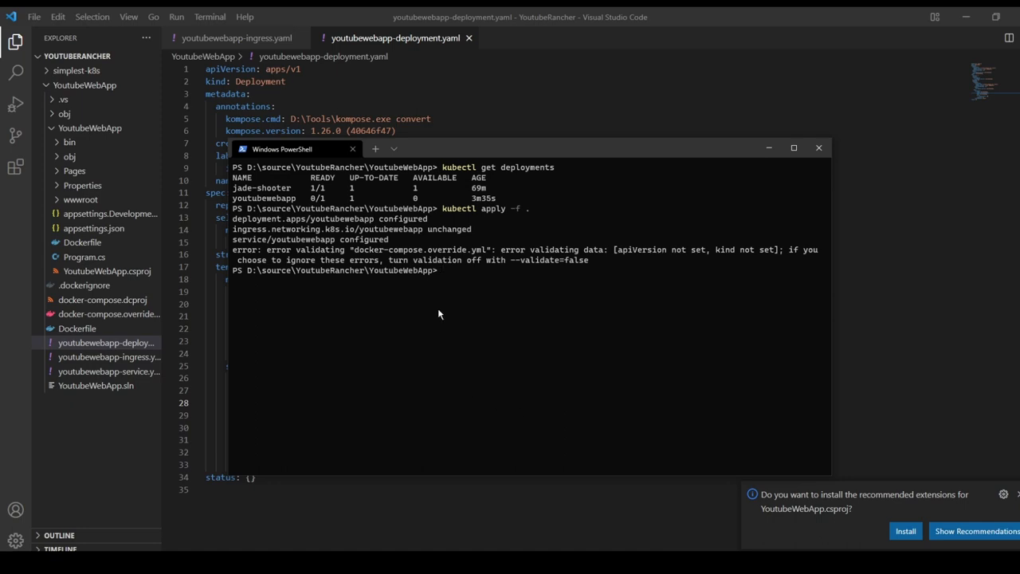
{"action": "double_click", "coordinate": [403, 219]}
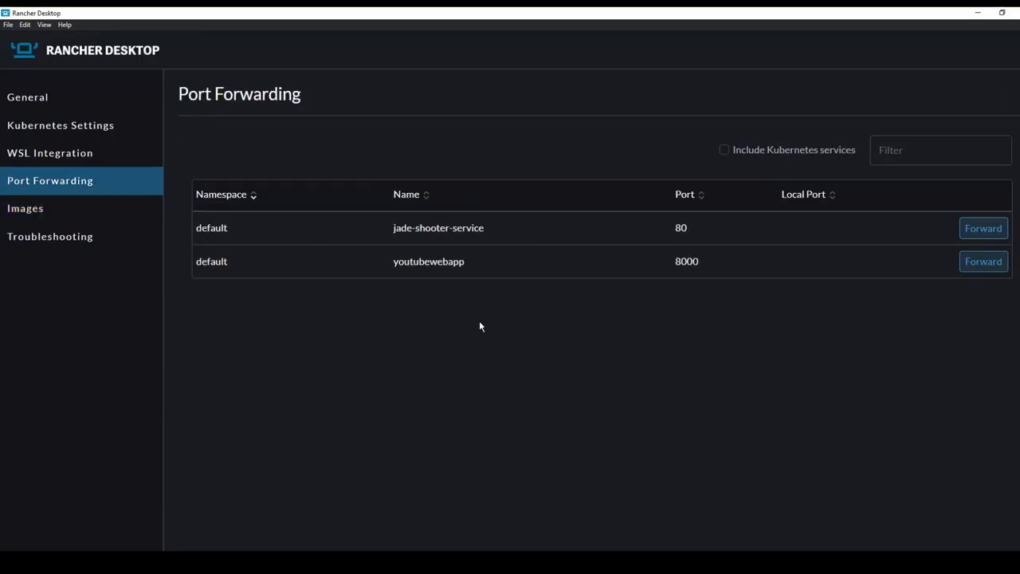
{"action": "mouse_move", "coordinate": [701, 288]}
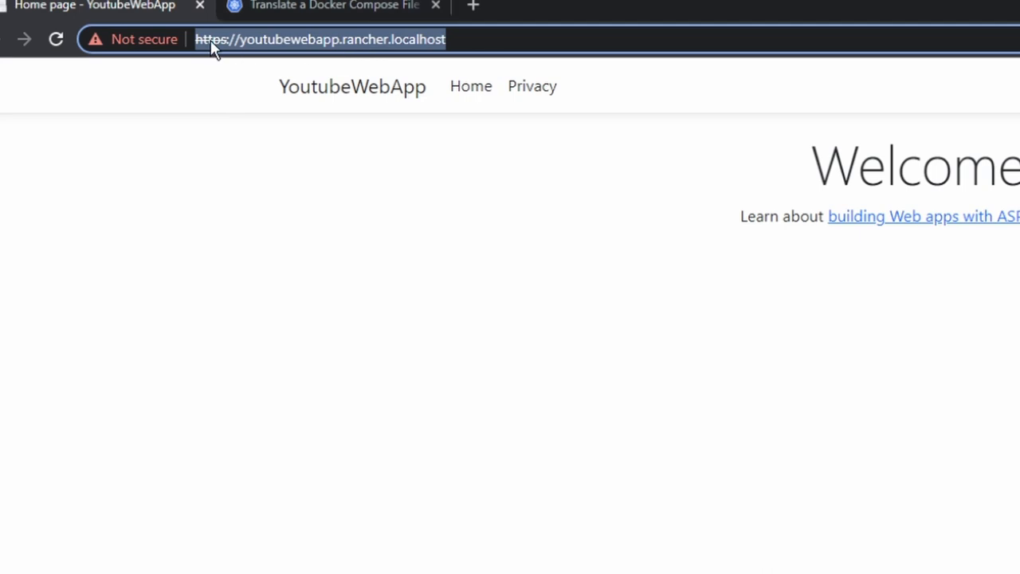
{"action": "mouse_move", "coordinate": [472, 38]}
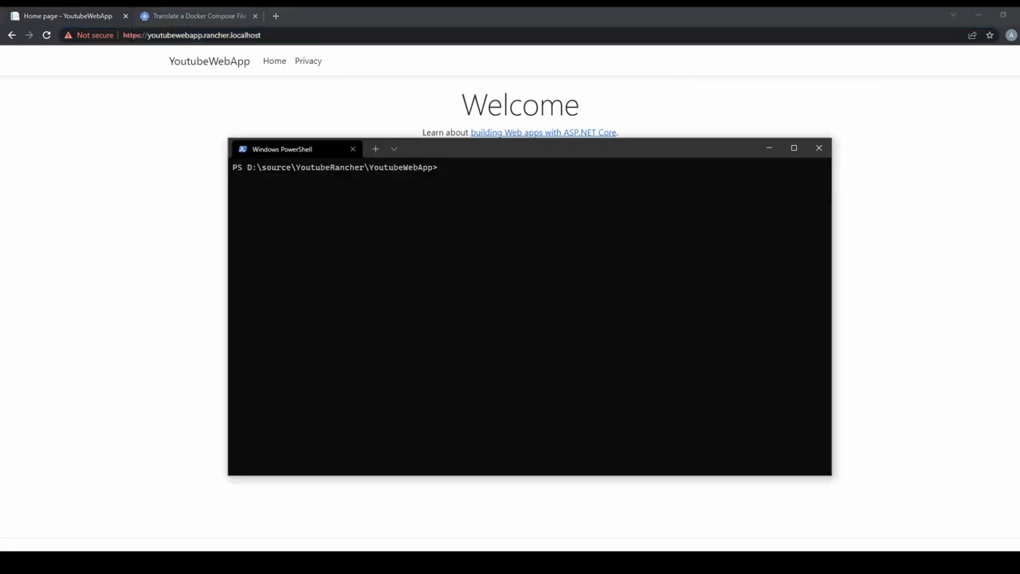
Step: Delete the youtubewebapp deployment with kubectl
{"action": "type", "text": "kubectl.exe delete deployment youtubewebapp"}
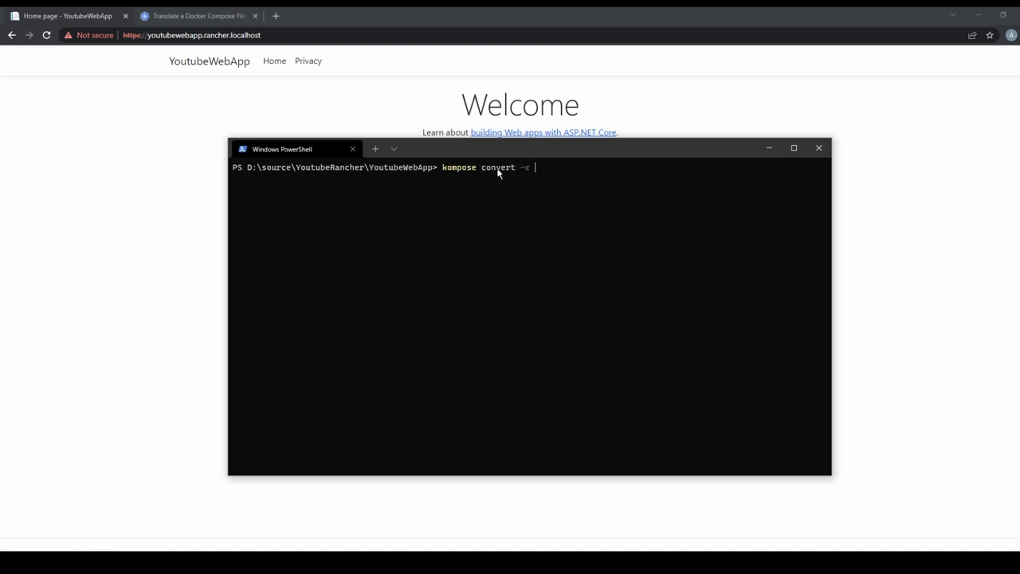
{"action": "mouse_move", "coordinate": [456, 174]}
{"action": "type", "text": "helm install awesome .\\docker-compose\\"}
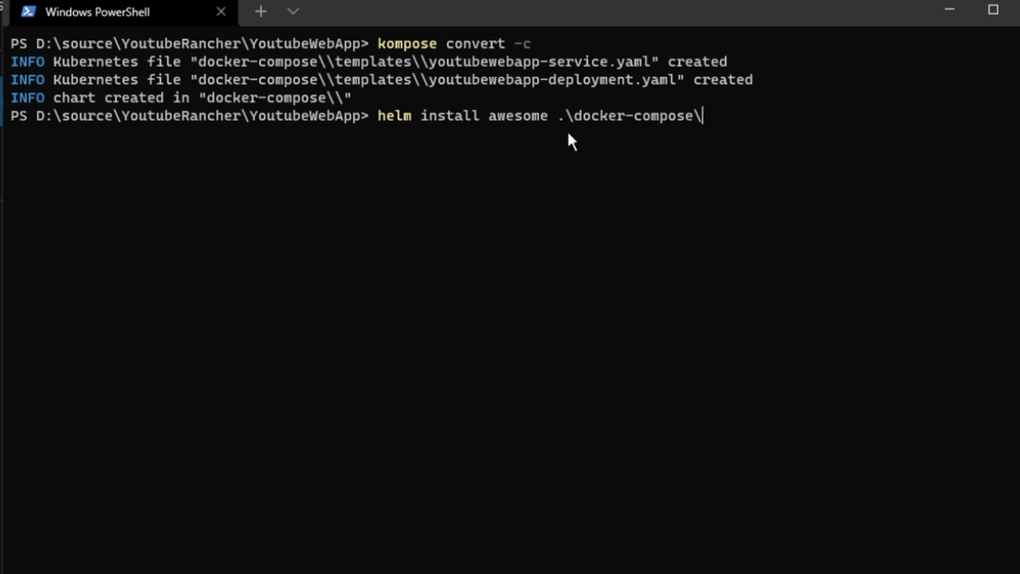
{"action": "mouse_move", "coordinate": [681, 143]}
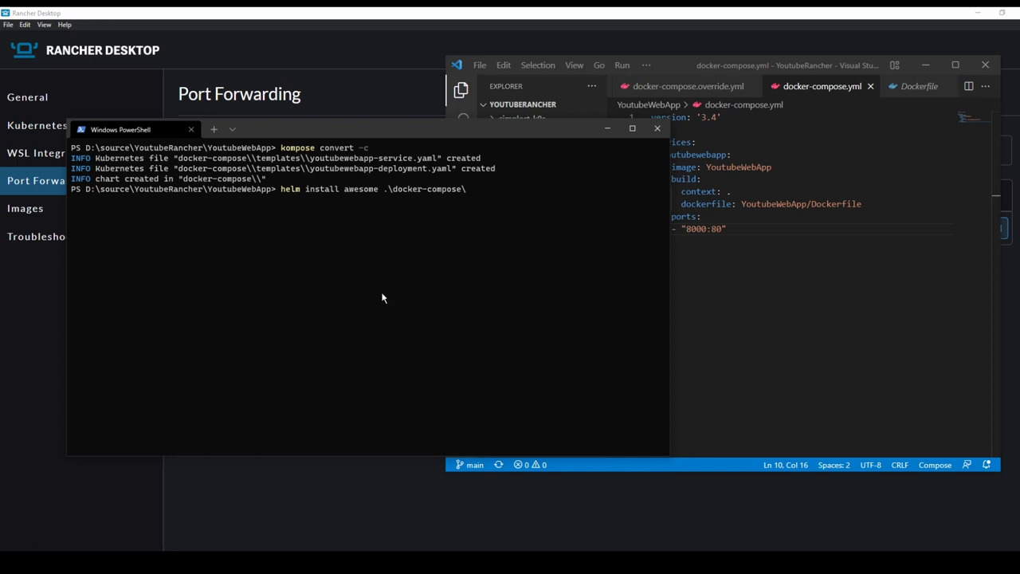
{"action": "mouse_move", "coordinate": [451, 395]}
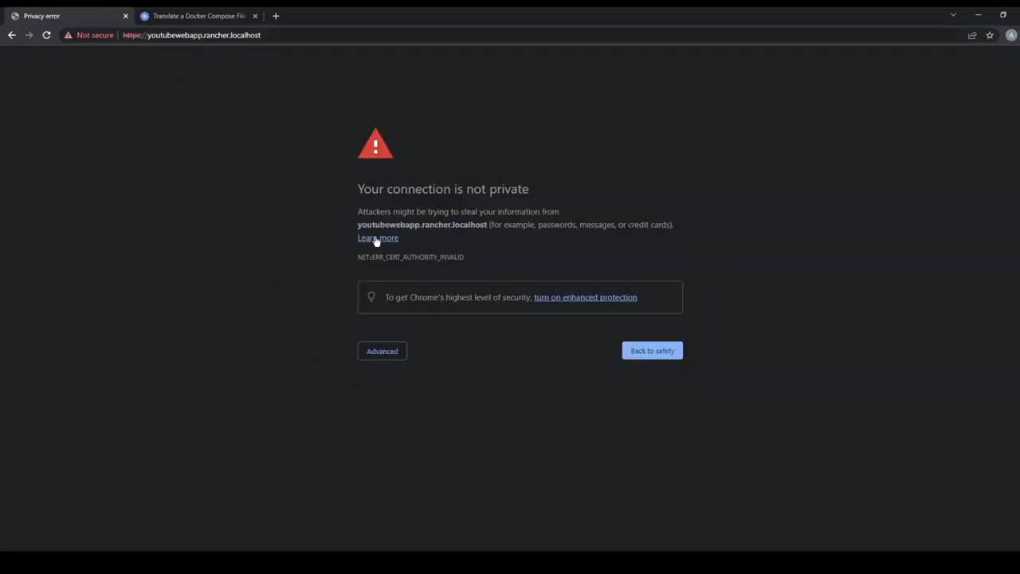
{"action": "mouse_move", "coordinate": [219, 250]}
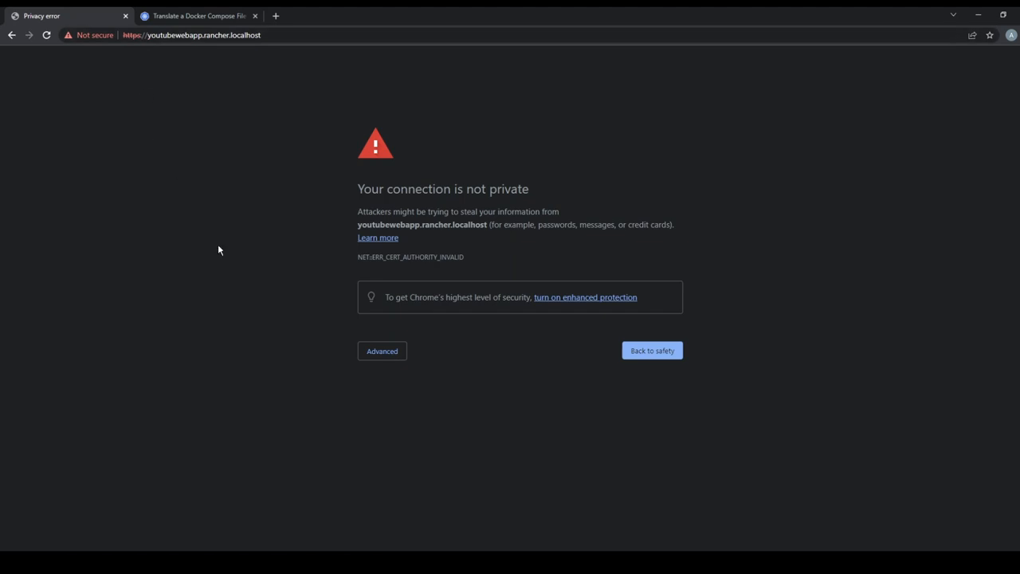
Step: Reload youtubewebapp.rancher.localhost in Chrome and view the resulting error page
{"action": "left_click", "coordinate": [382, 350]}
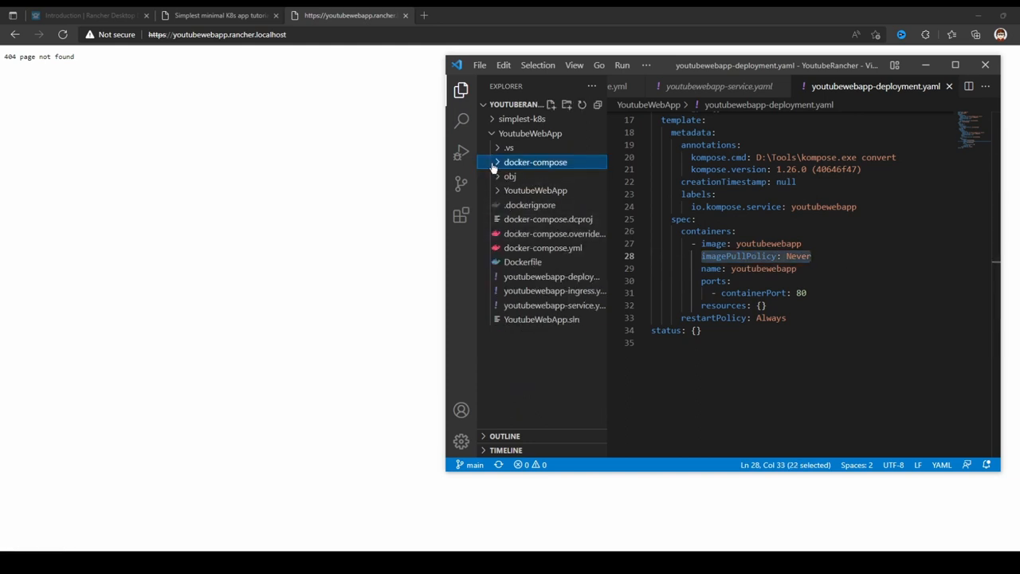
Step: View the chart's deployment template, then delete and reinstall the awesome release from .\docker-compose\
{"action": "left_click", "coordinate": [535, 162]}
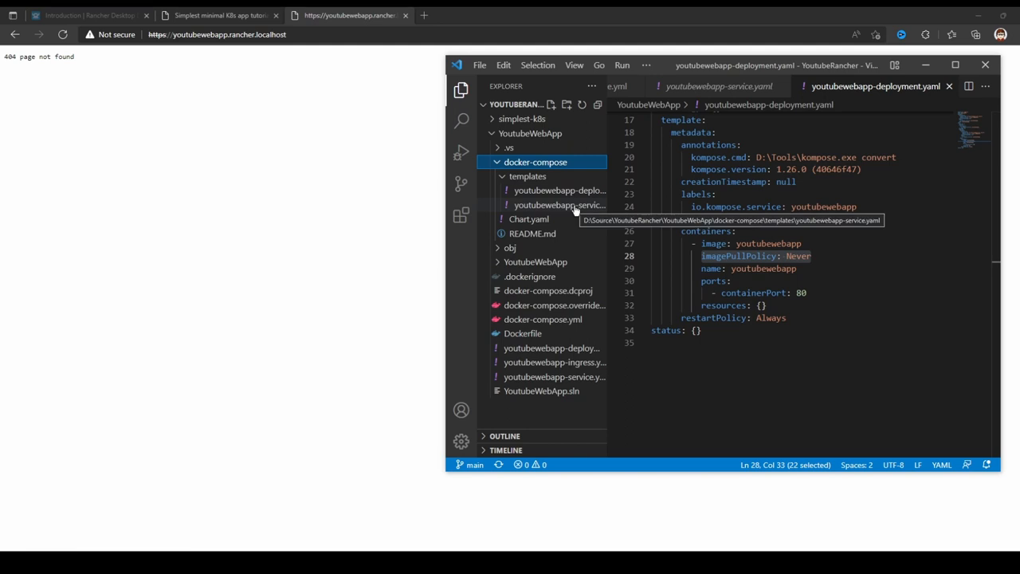
{"action": "left_click", "coordinate": [558, 189]}
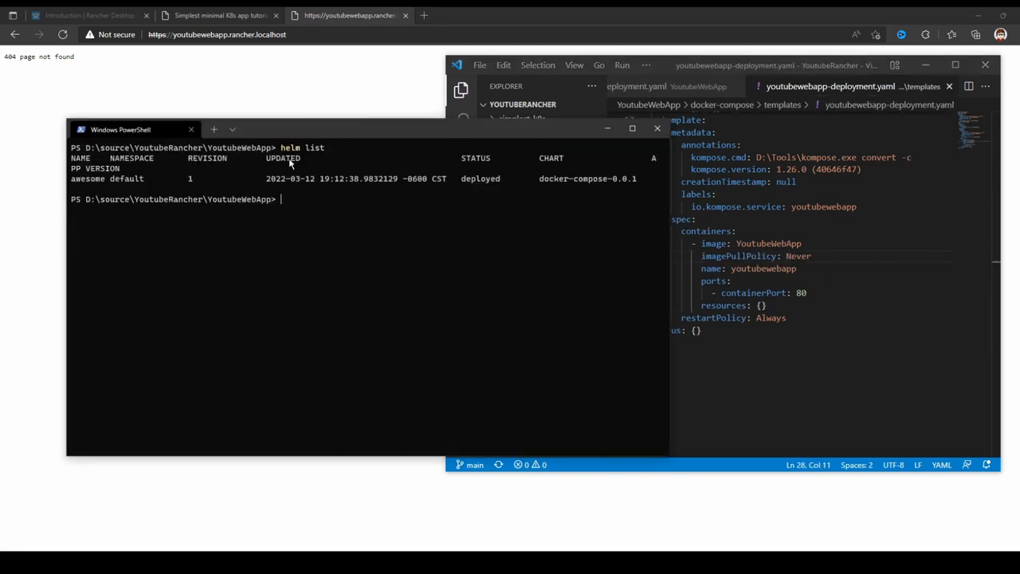
{"action": "mouse_move", "coordinate": [90, 189]}
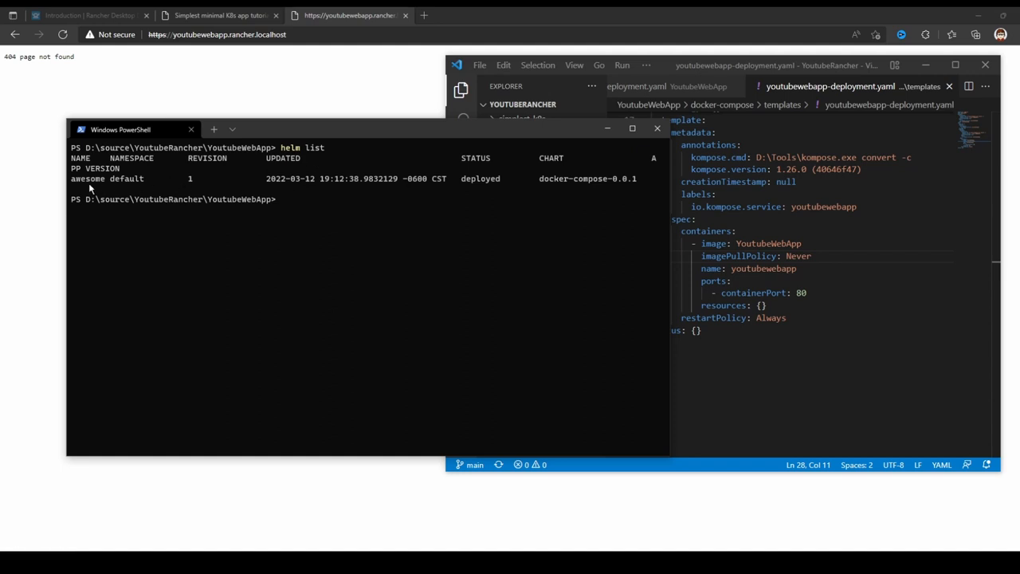
{"action": "type", "text": "helm delete awesome"}
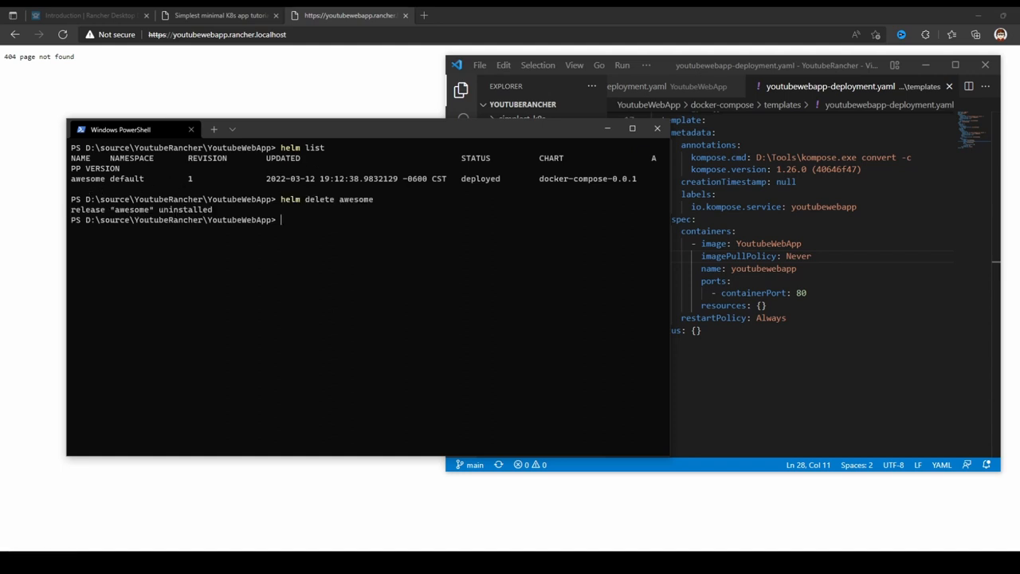
{"action": "mouse_move", "coordinate": [114, 221]}
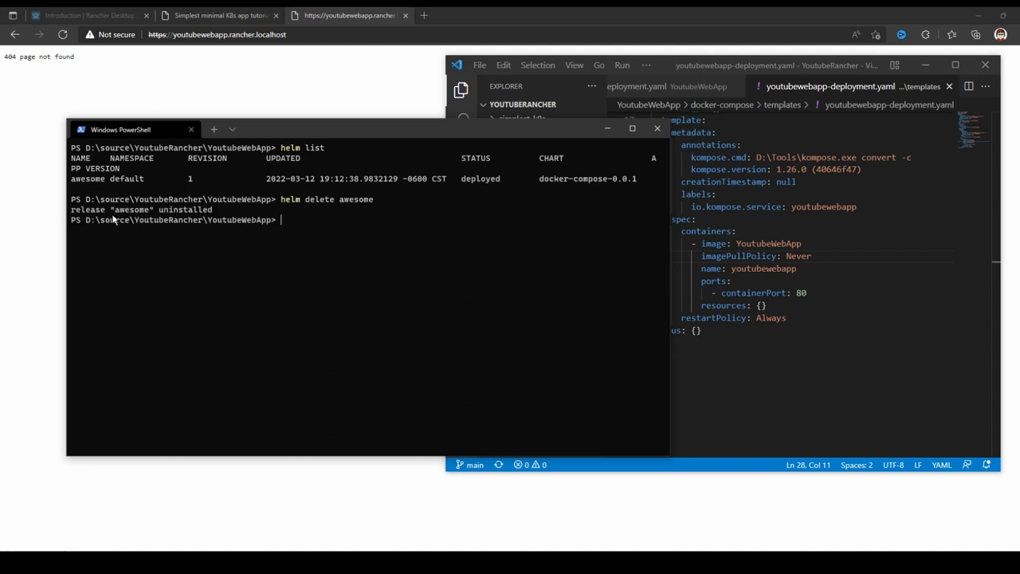
{"action": "type", "text": "helm list"}
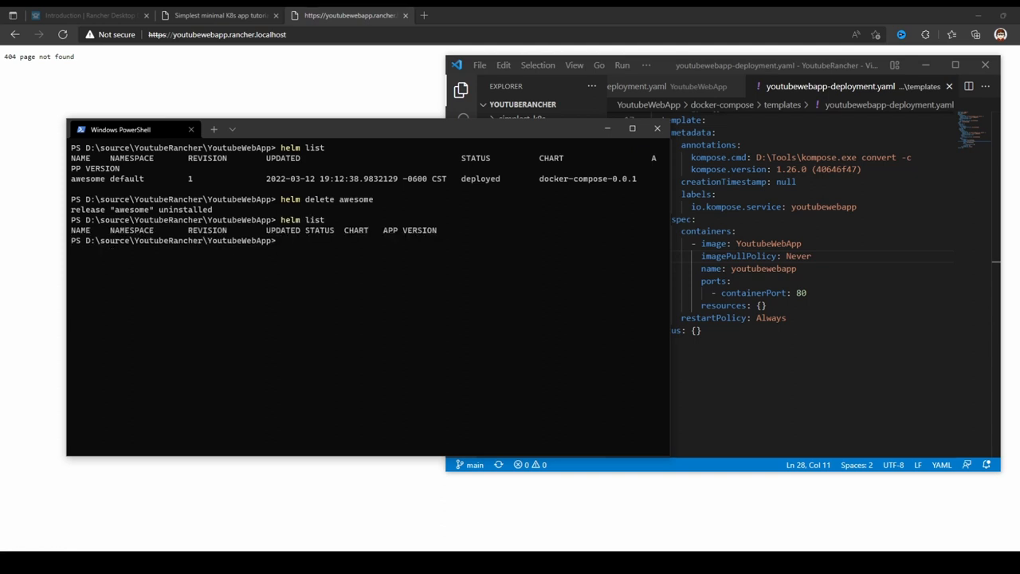
{"action": "type", "text": "helm install awesome .\\docker-compose\\"}
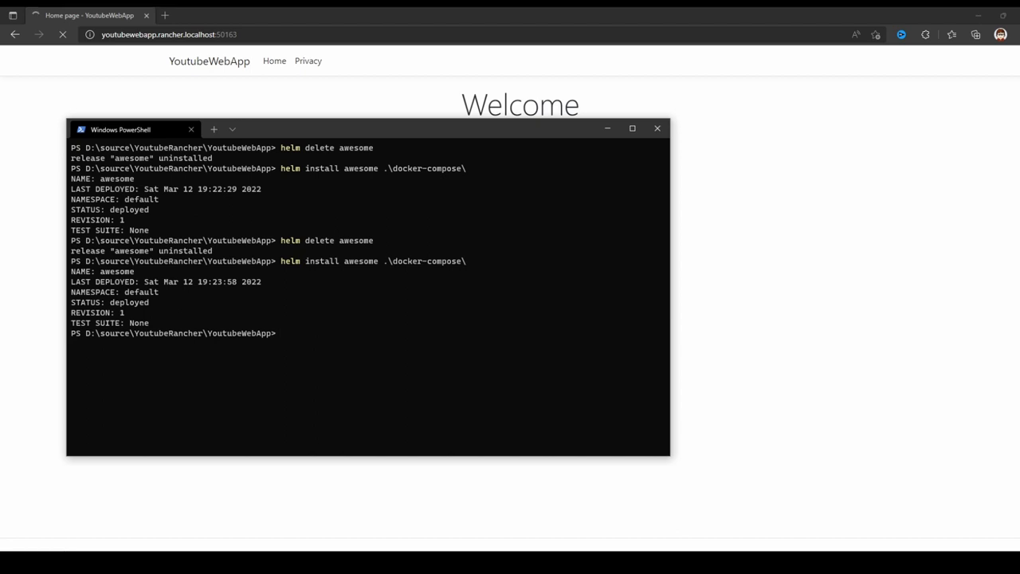
Step: Reload the YoutubeWebApp Welcome page in Edge and show Rancher Desktop's Images list
{"action": "left_click", "coordinate": [62, 34]}
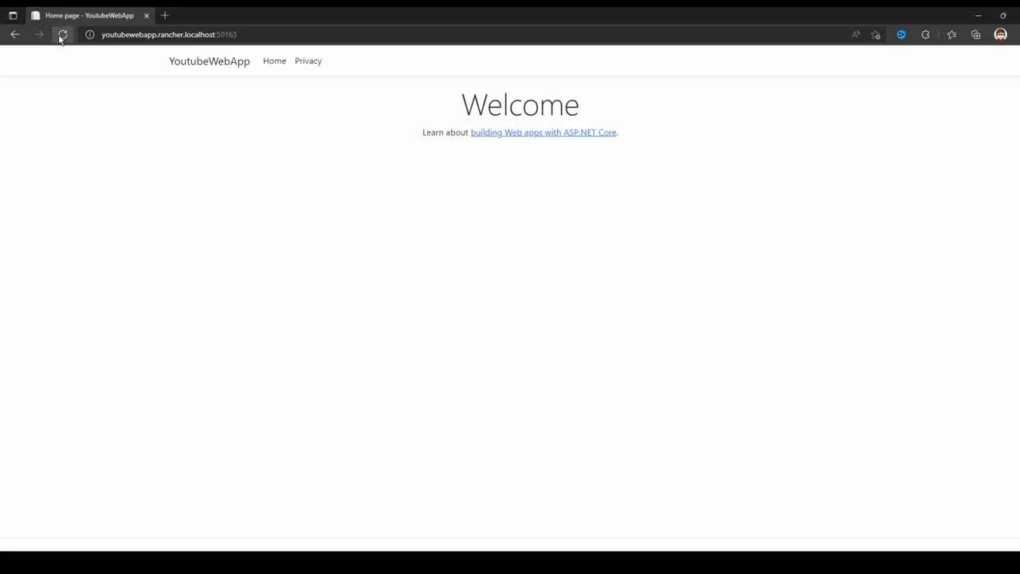
{"action": "left_click", "coordinate": [63, 35]}
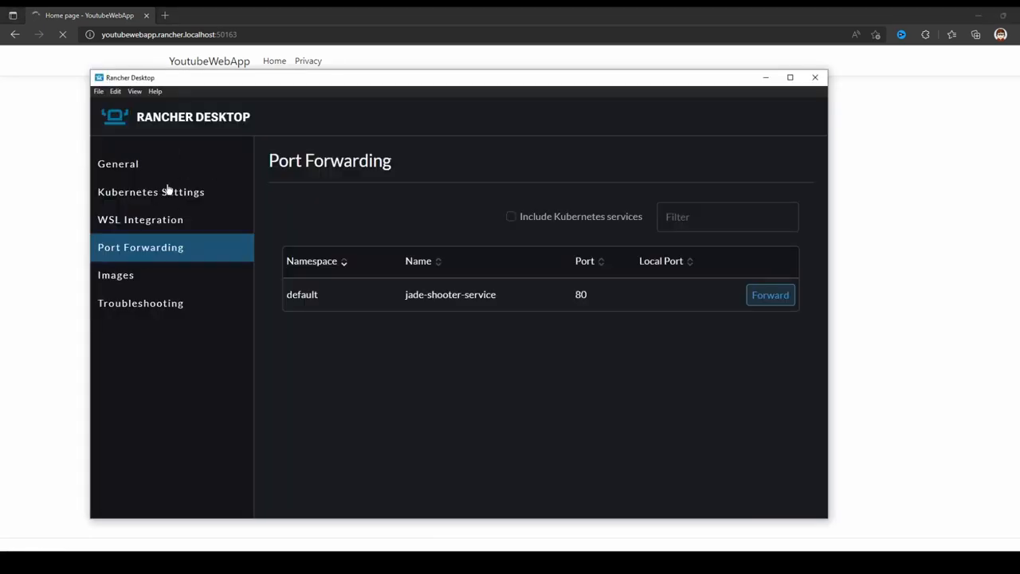
{"action": "mouse_move", "coordinate": [532, 243]}
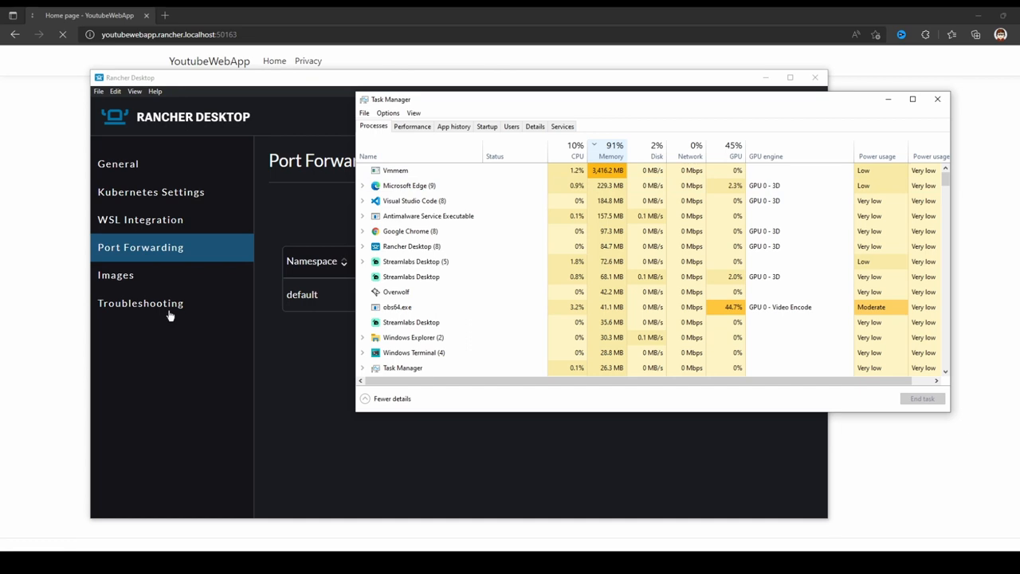
{"action": "left_click", "coordinate": [116, 275]}
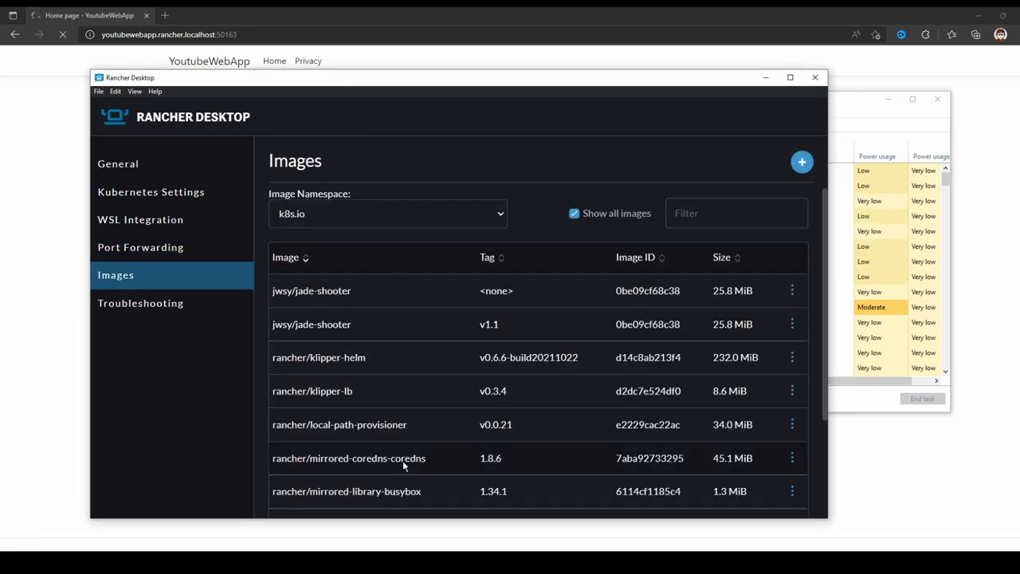